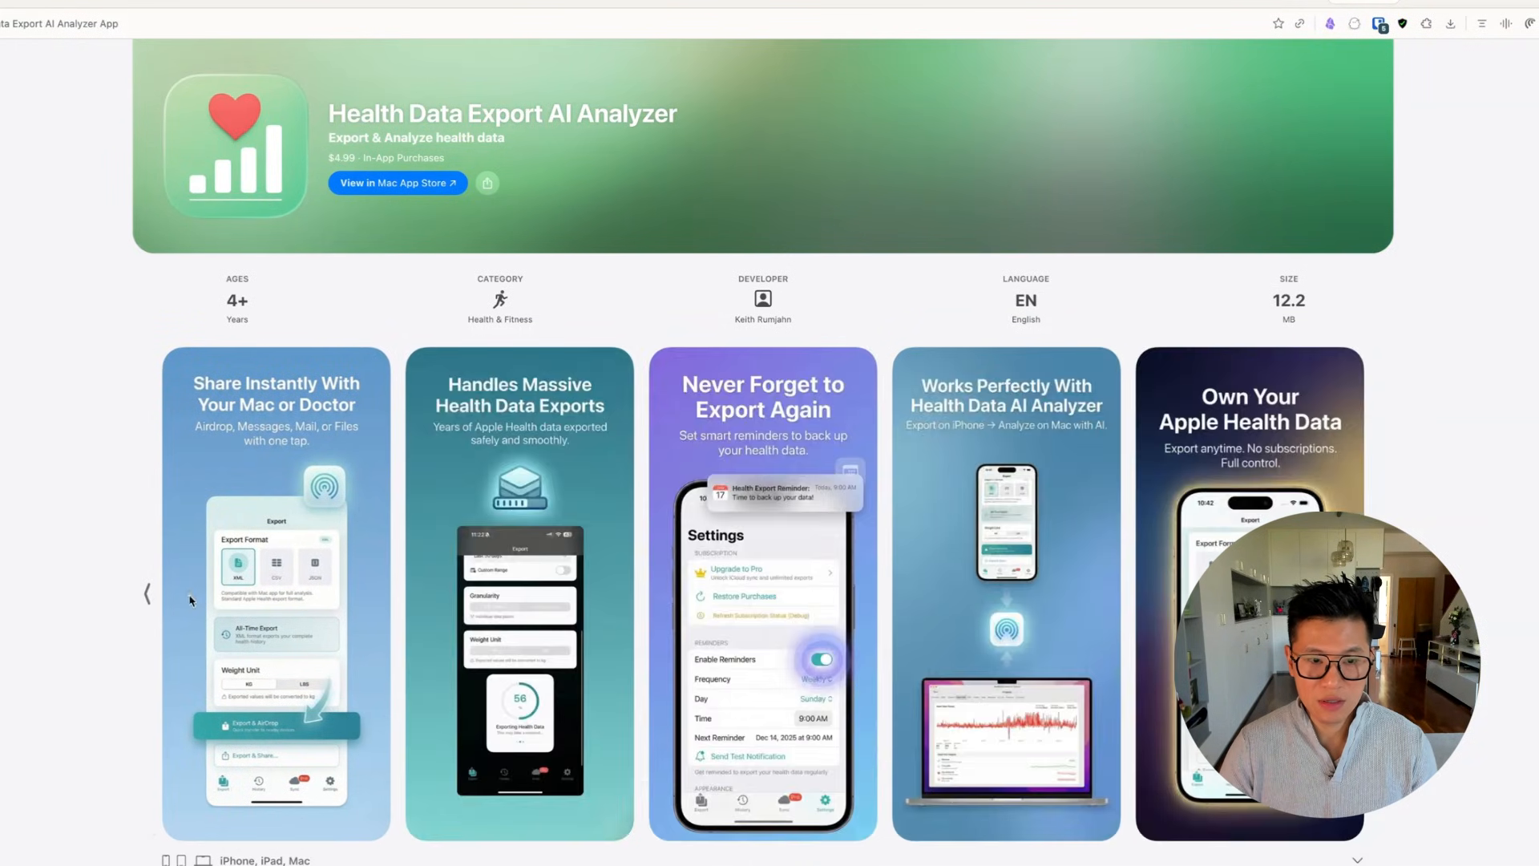
- Scroll through the Health Data Export AI Analyzer listing screenshots on the App Store
scroll(down, 3)
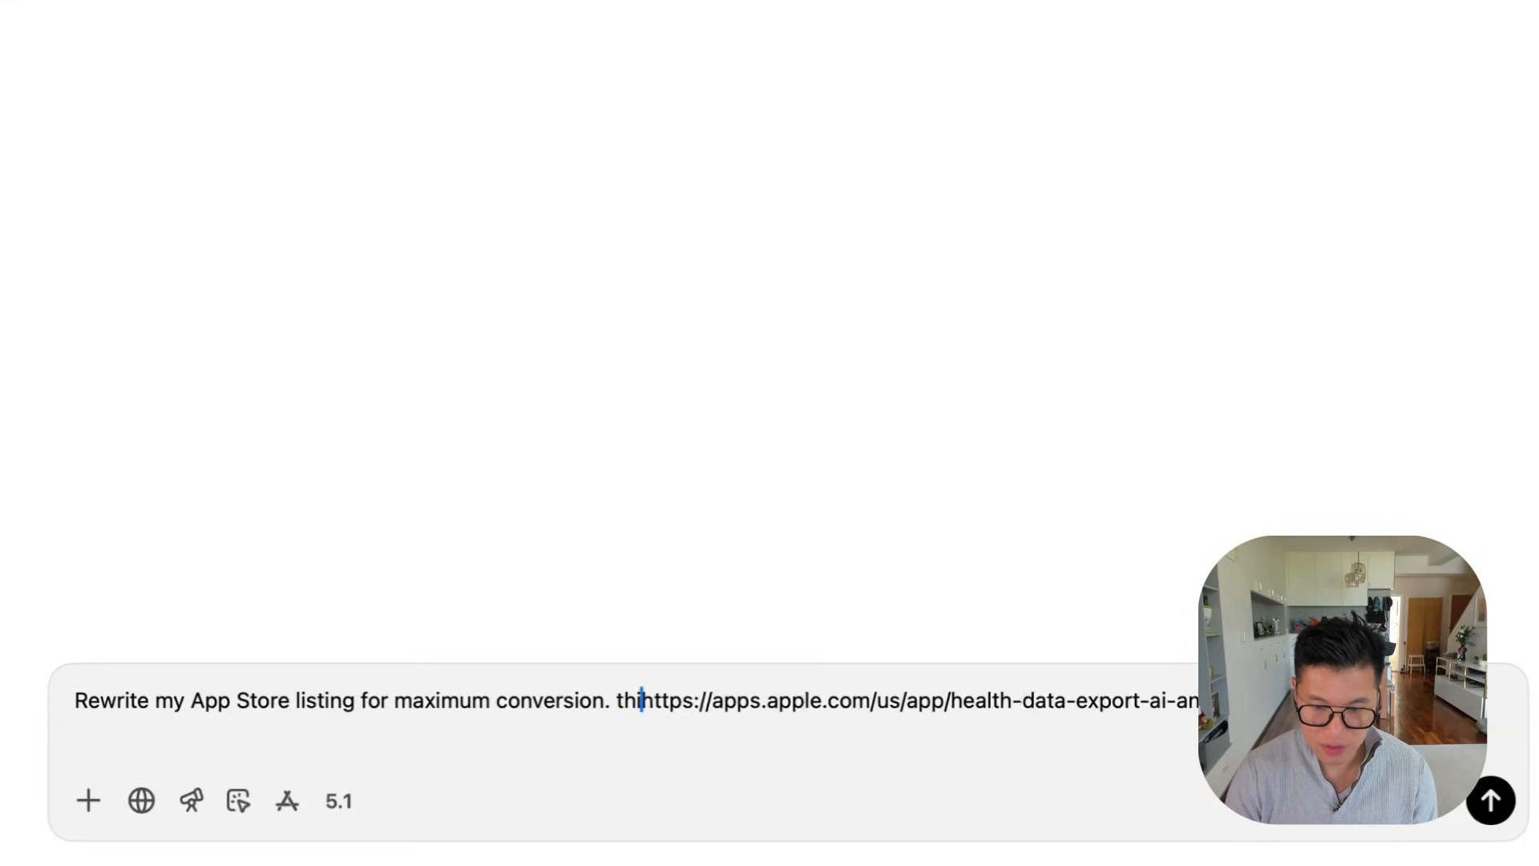
- Send the rewrite request and review the new title, subtitle, description and benefits
click(1491, 800)
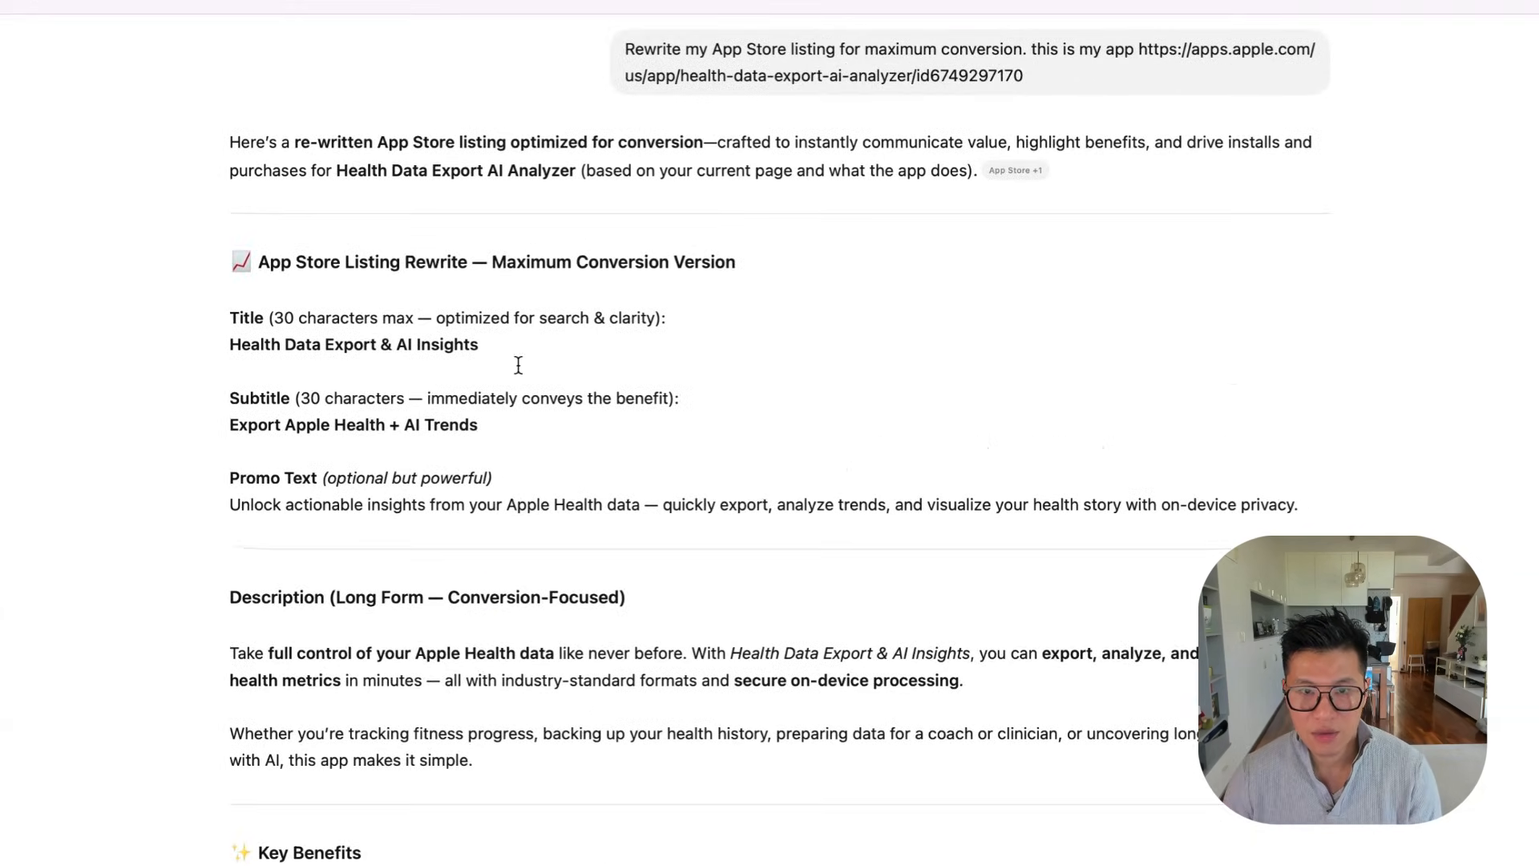
scroll(down, 3)
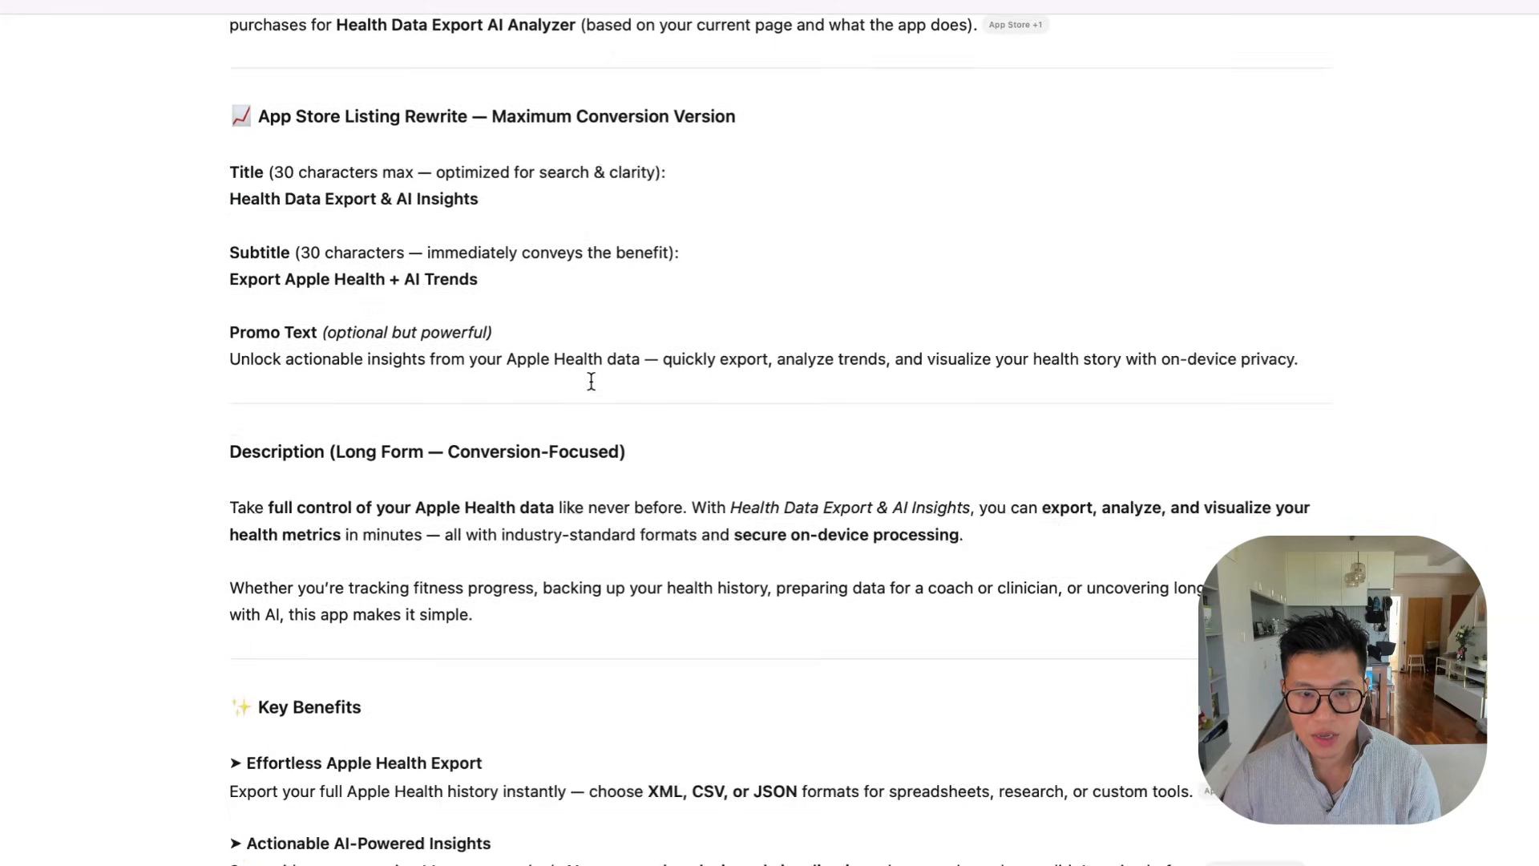
scroll(down, 3)
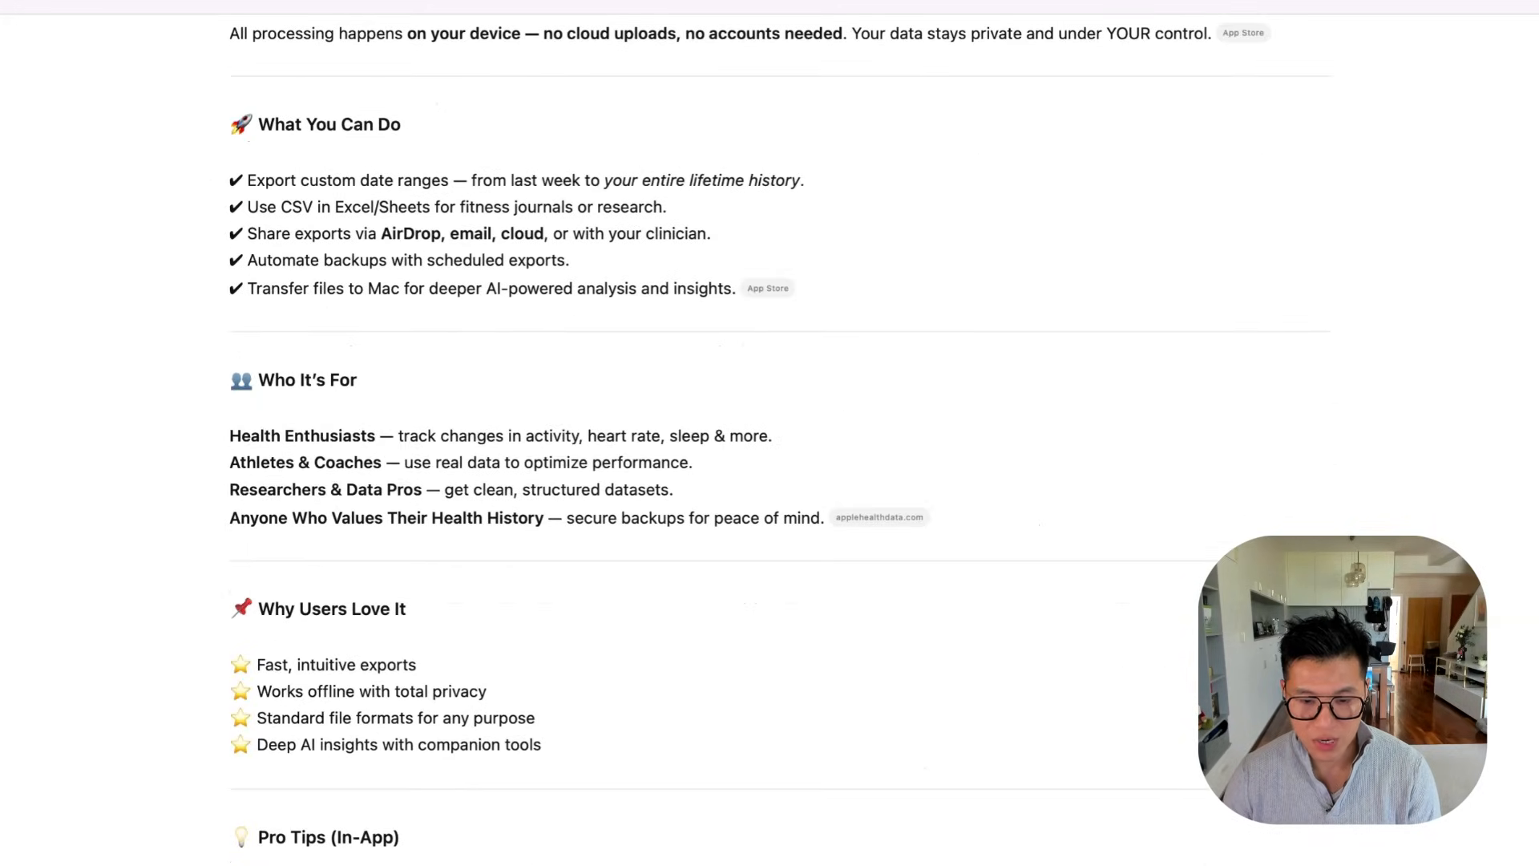
mouse_move(908, 630)
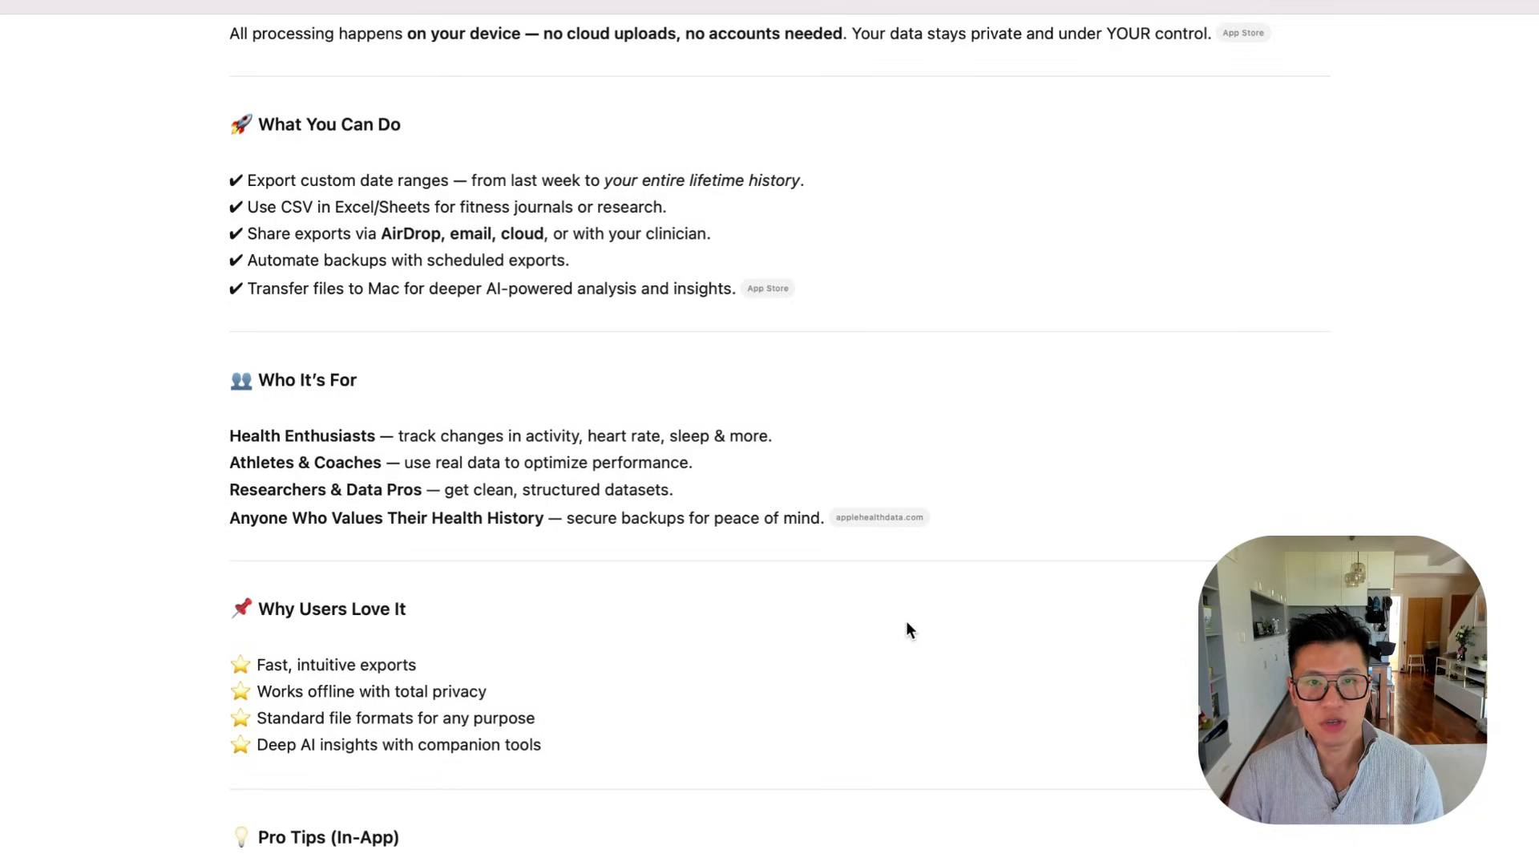
mouse_move(586, 808)
text(Give me high-converting screenshot script based on my app)
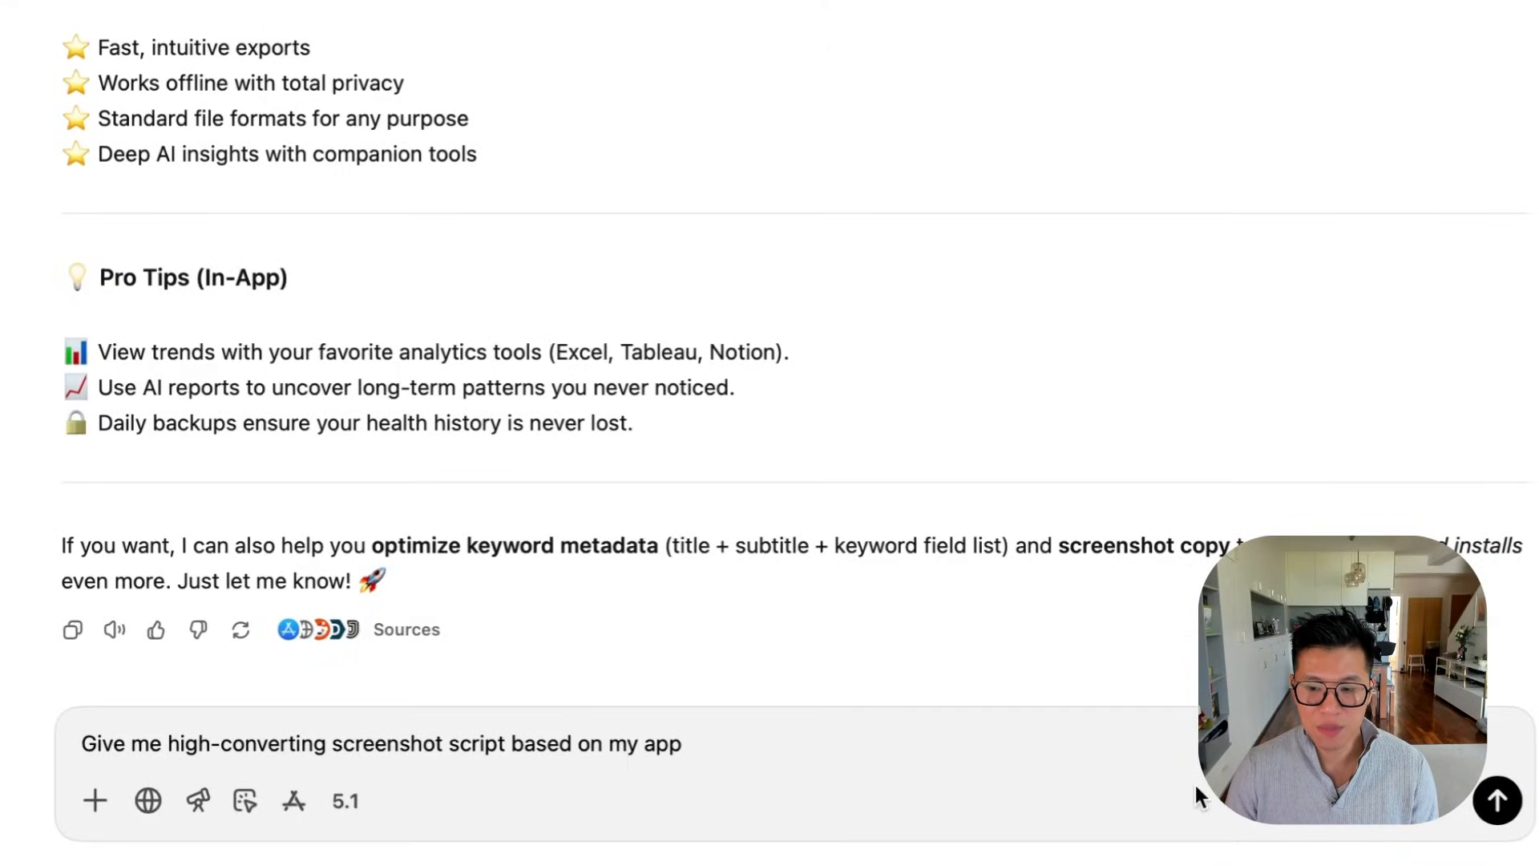
- Send the screenshot script request and read through all seven generated slides
click(1496, 804)
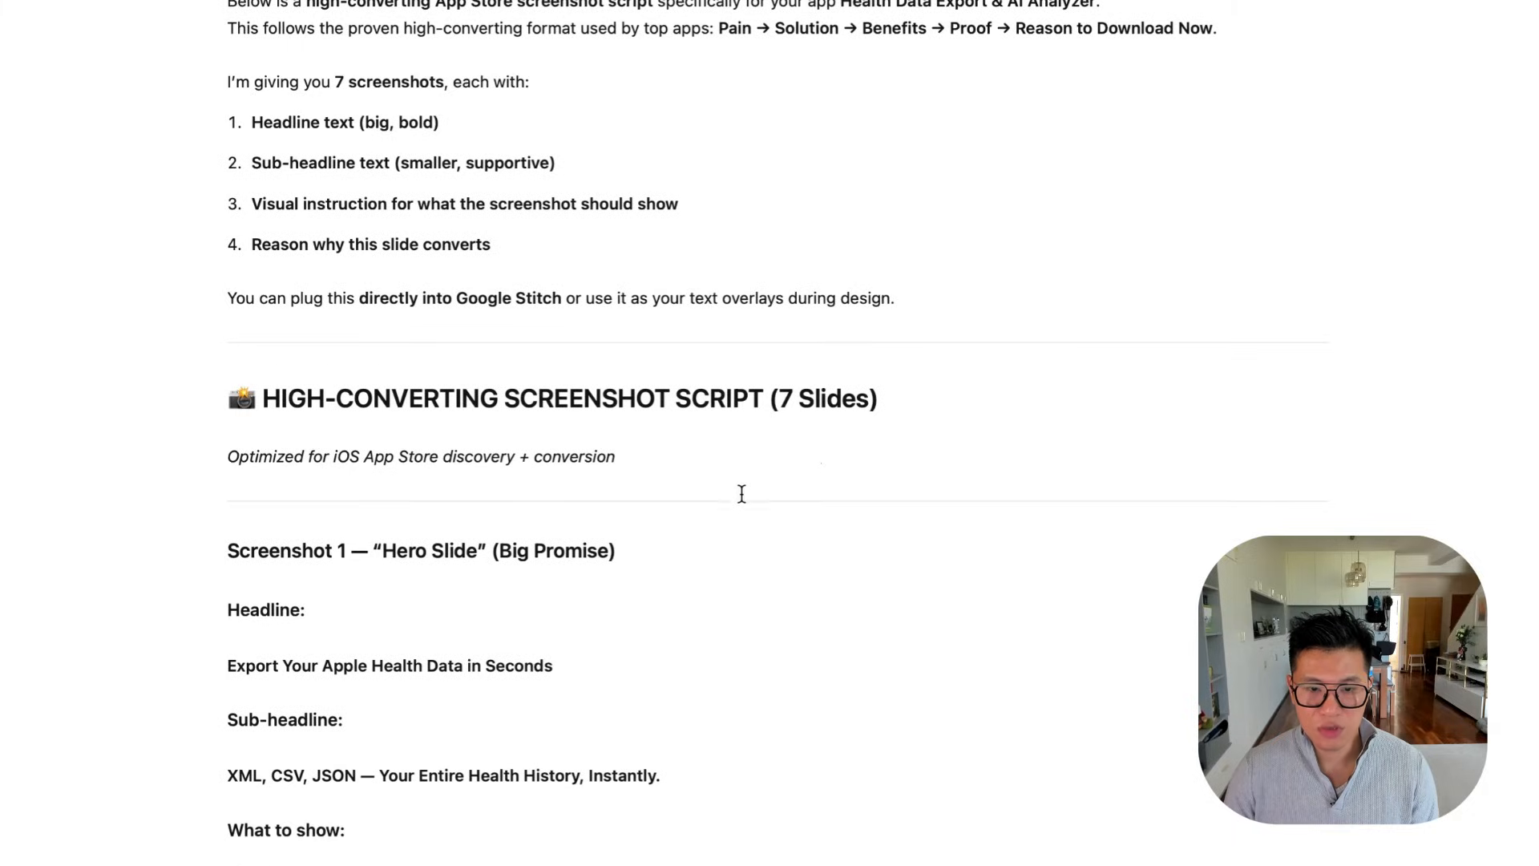
scroll(down, 3)
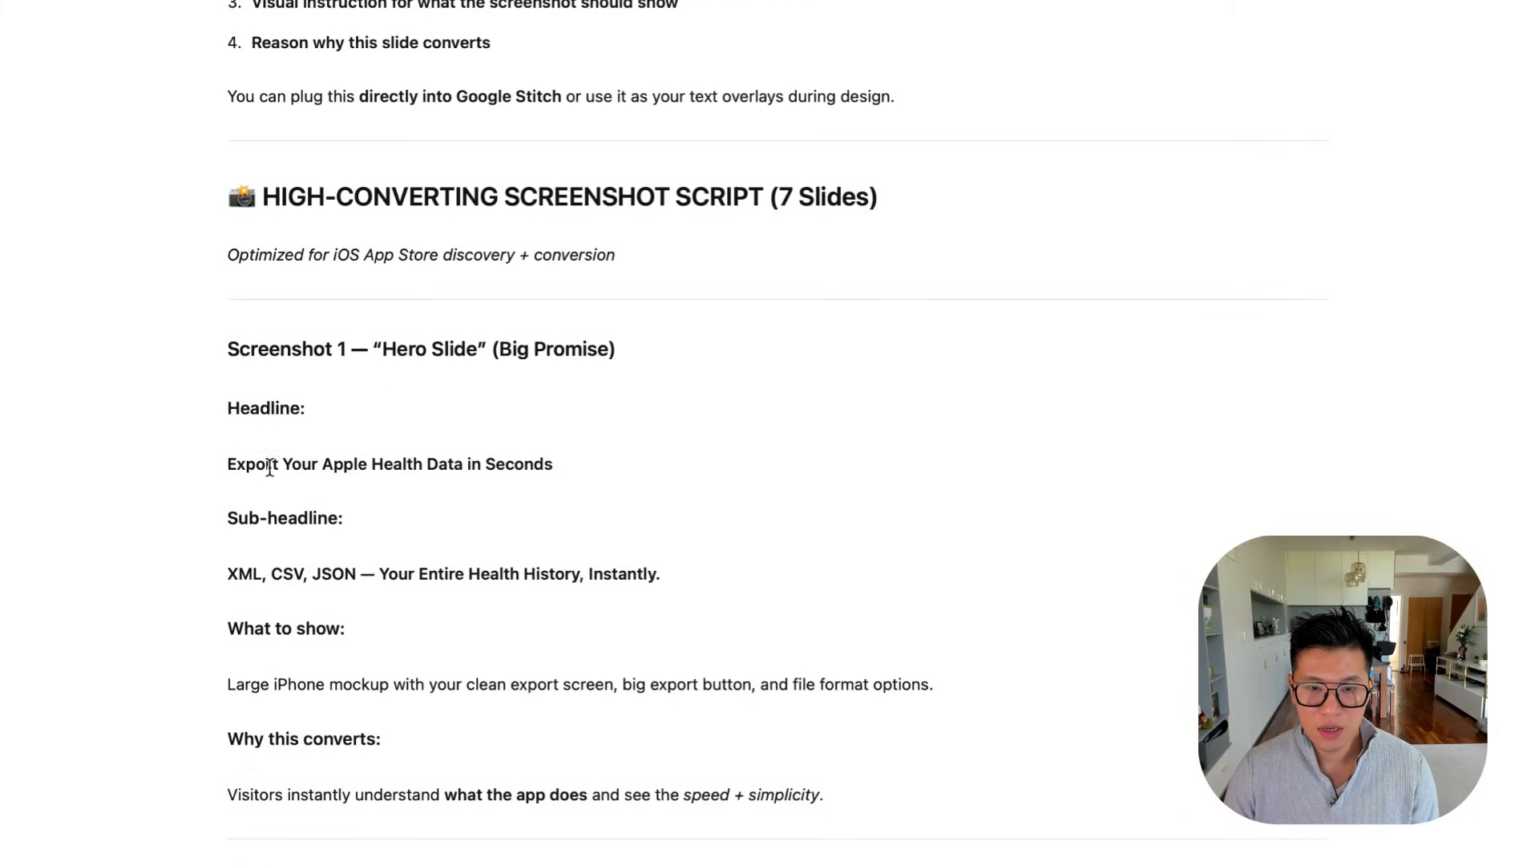
mouse_move(329, 586)
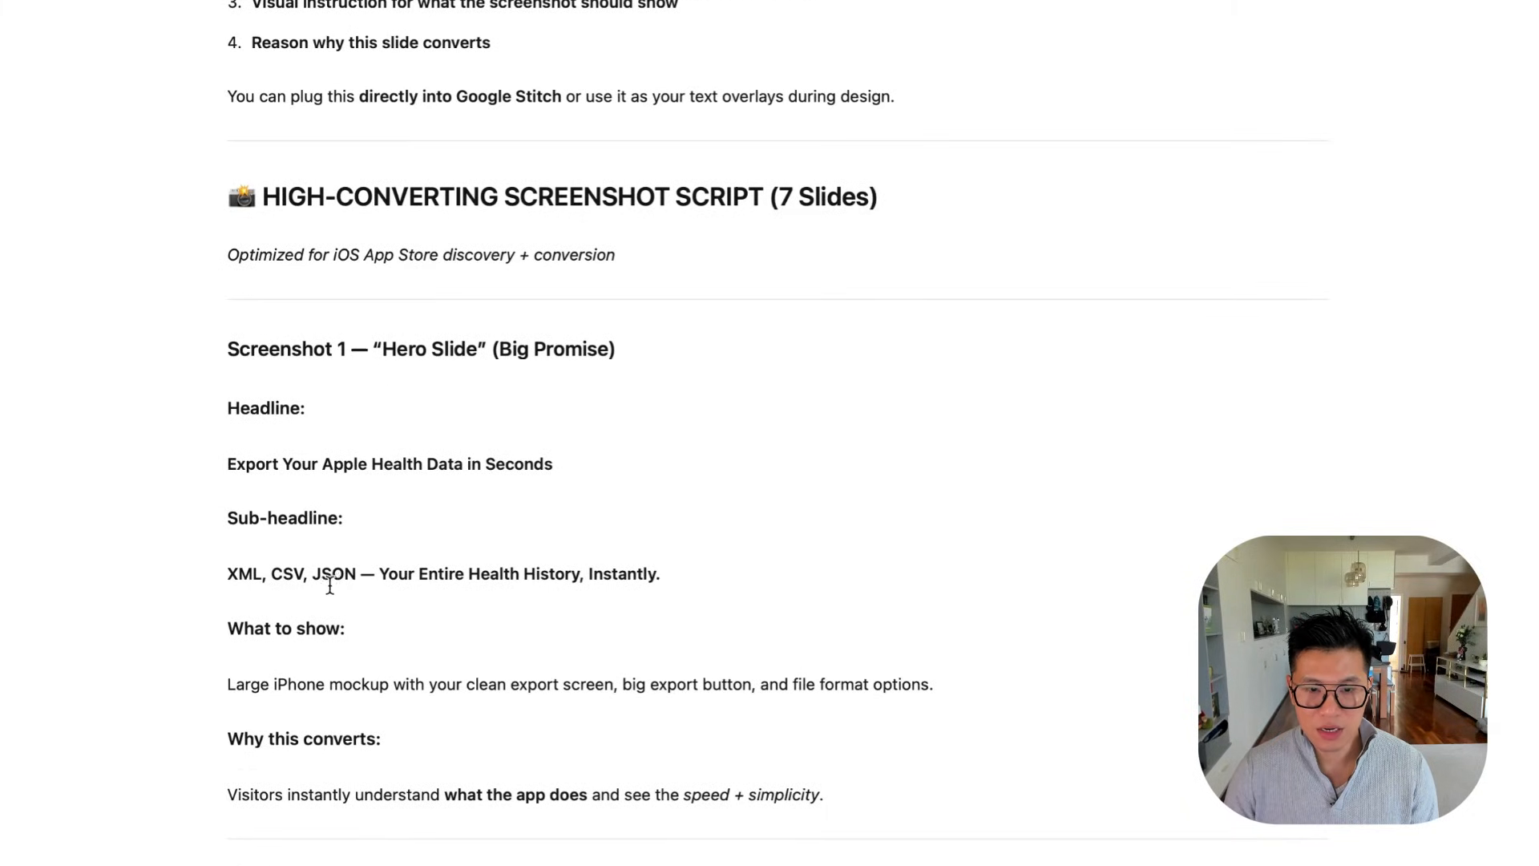
mouse_move(522, 574)
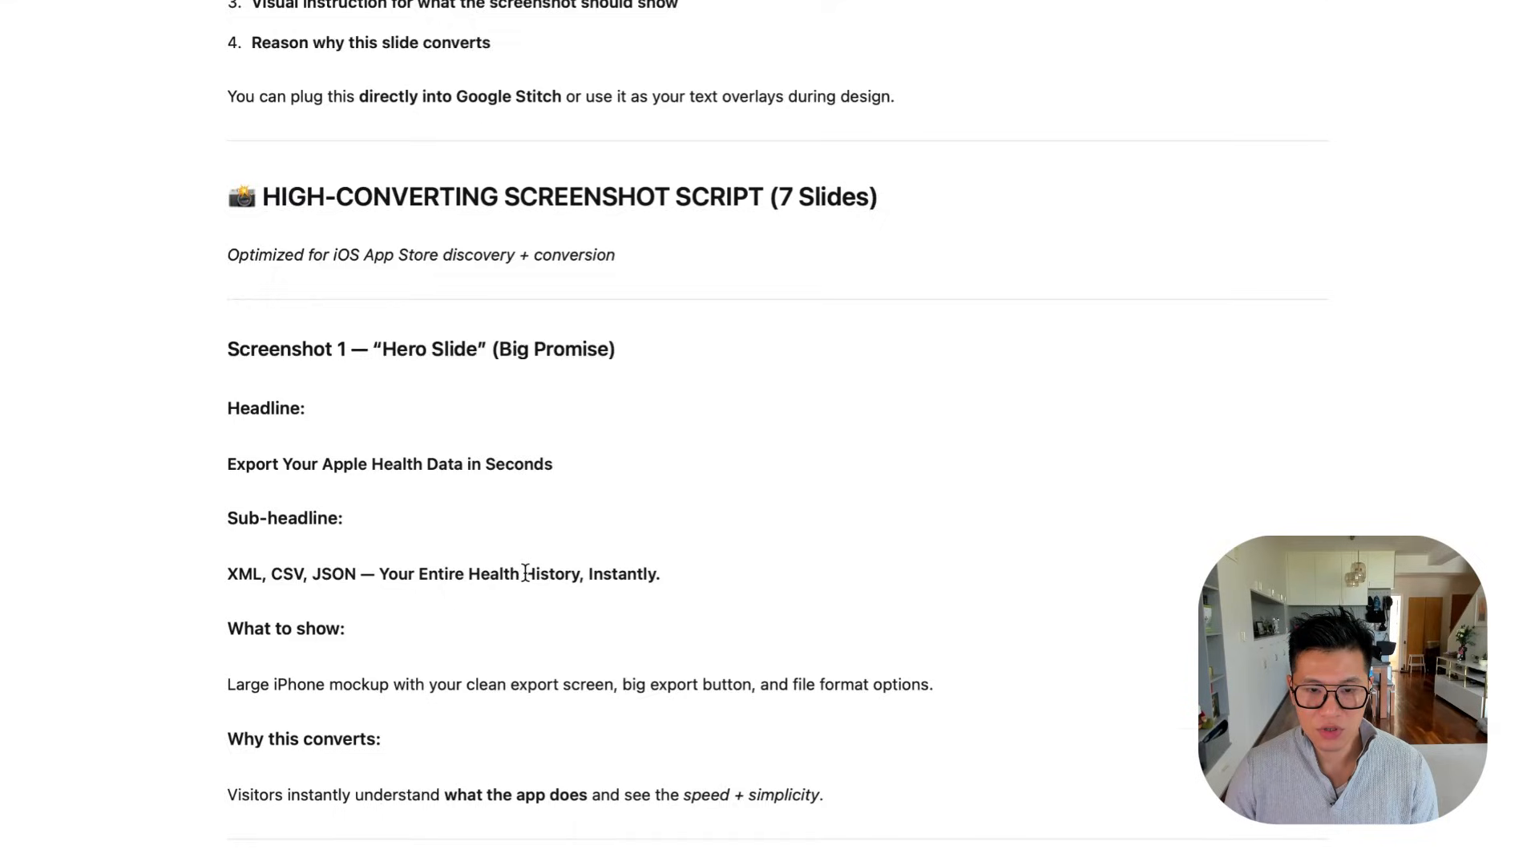
scroll(down, 3)
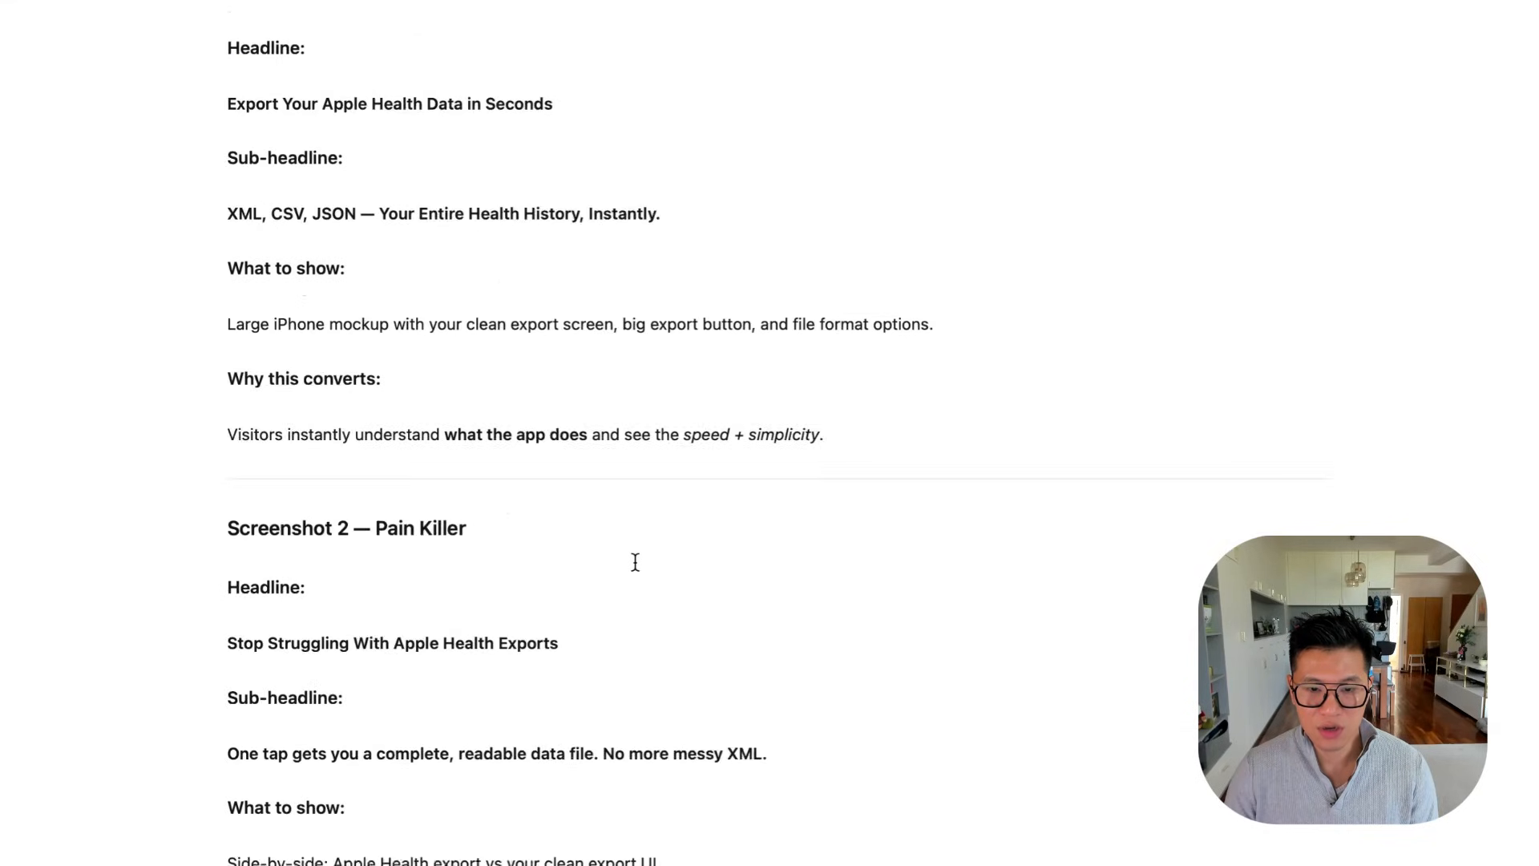
scroll(down, 3)
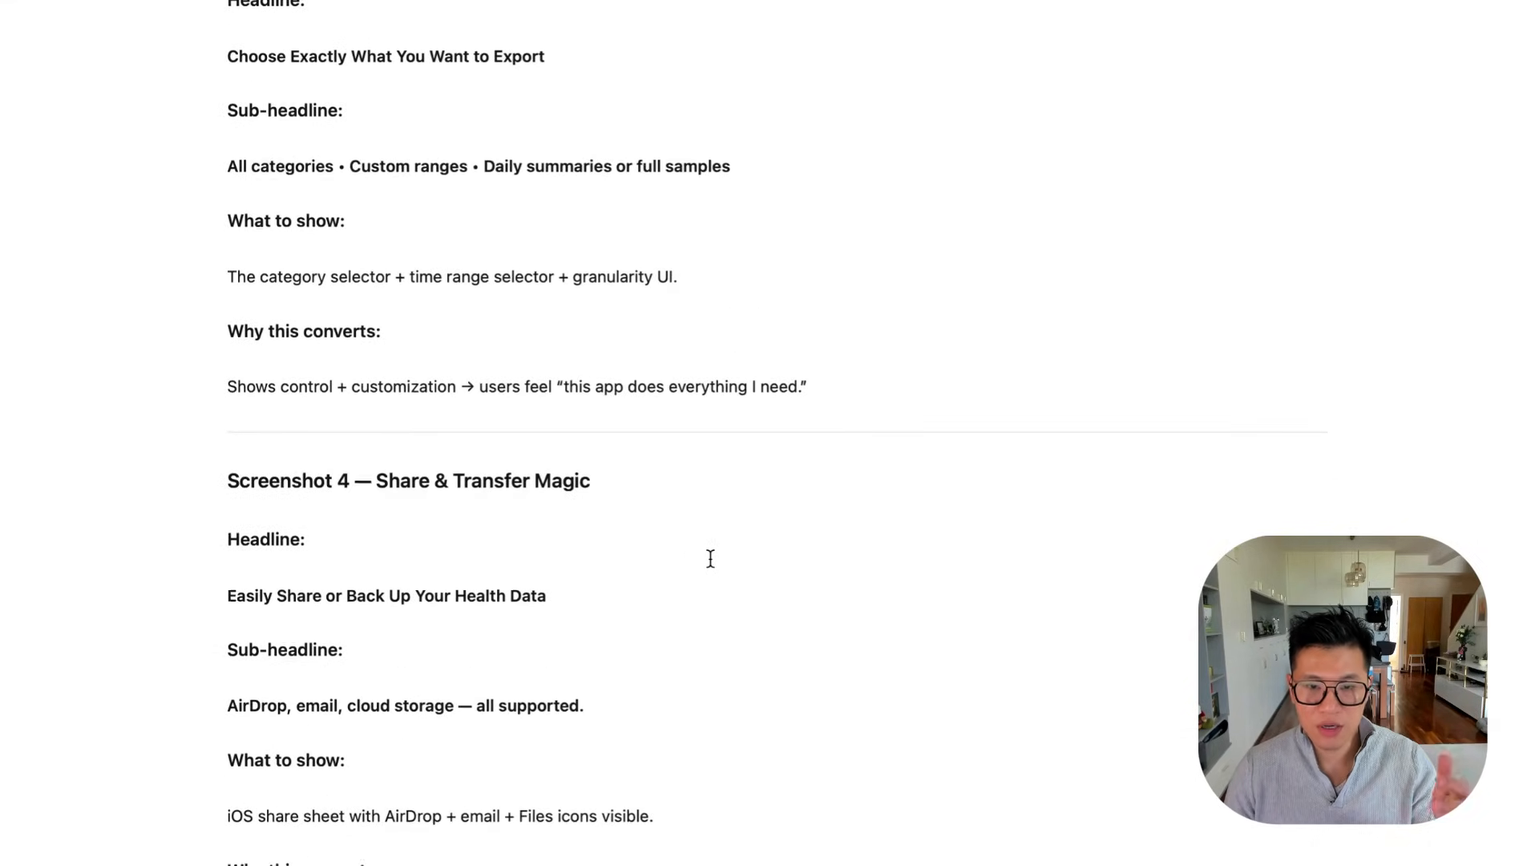
scroll(down, 3)
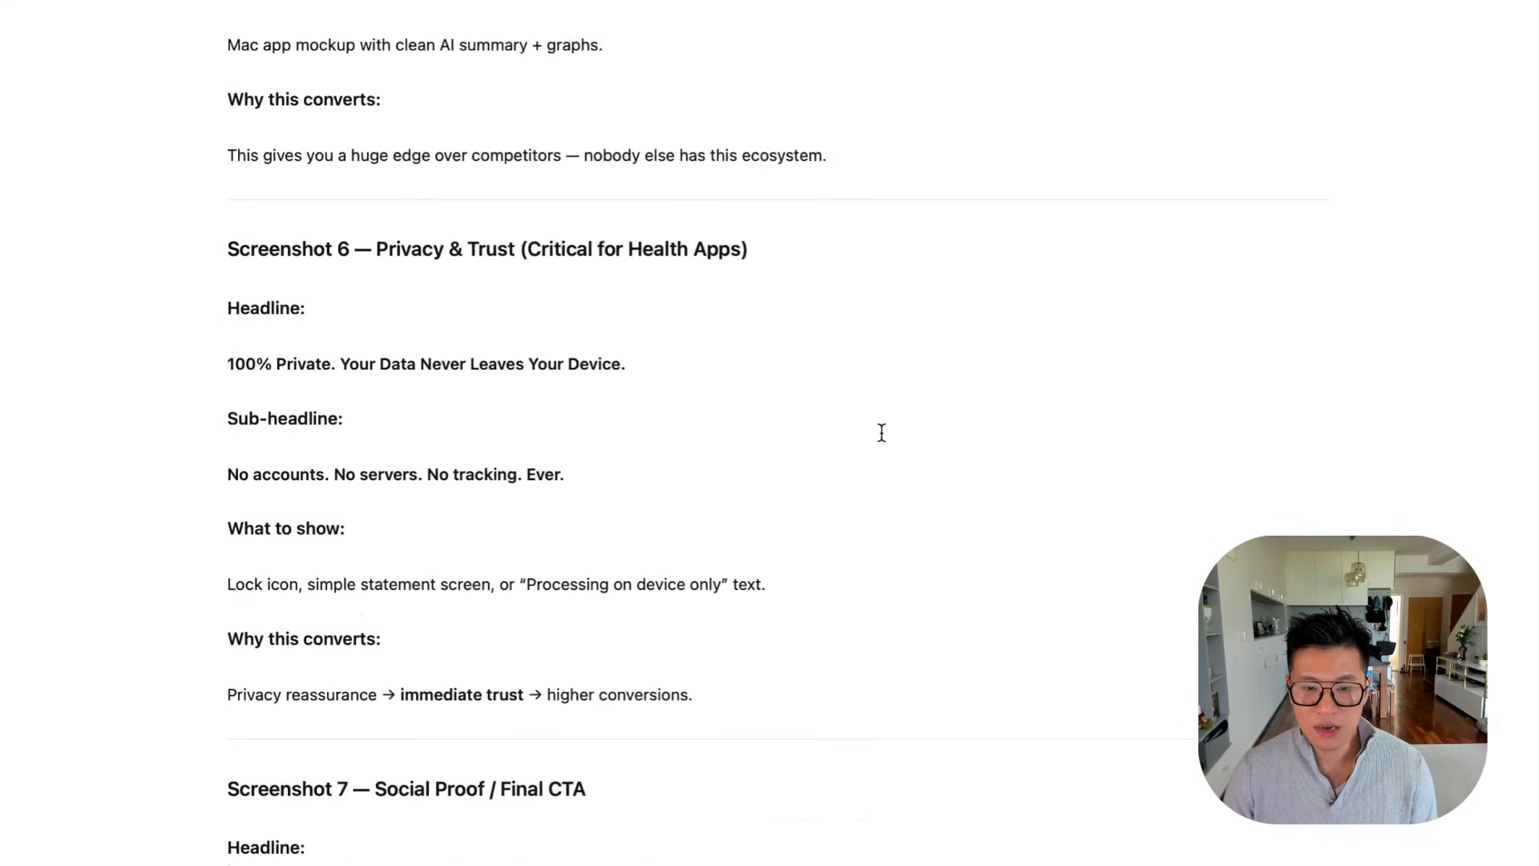
scroll(down, 3)
text(can you help me generate a prompt for google nano banana to generate the screenshots for apple app store for each screenshot and i will provide a screenshot of the app for each)
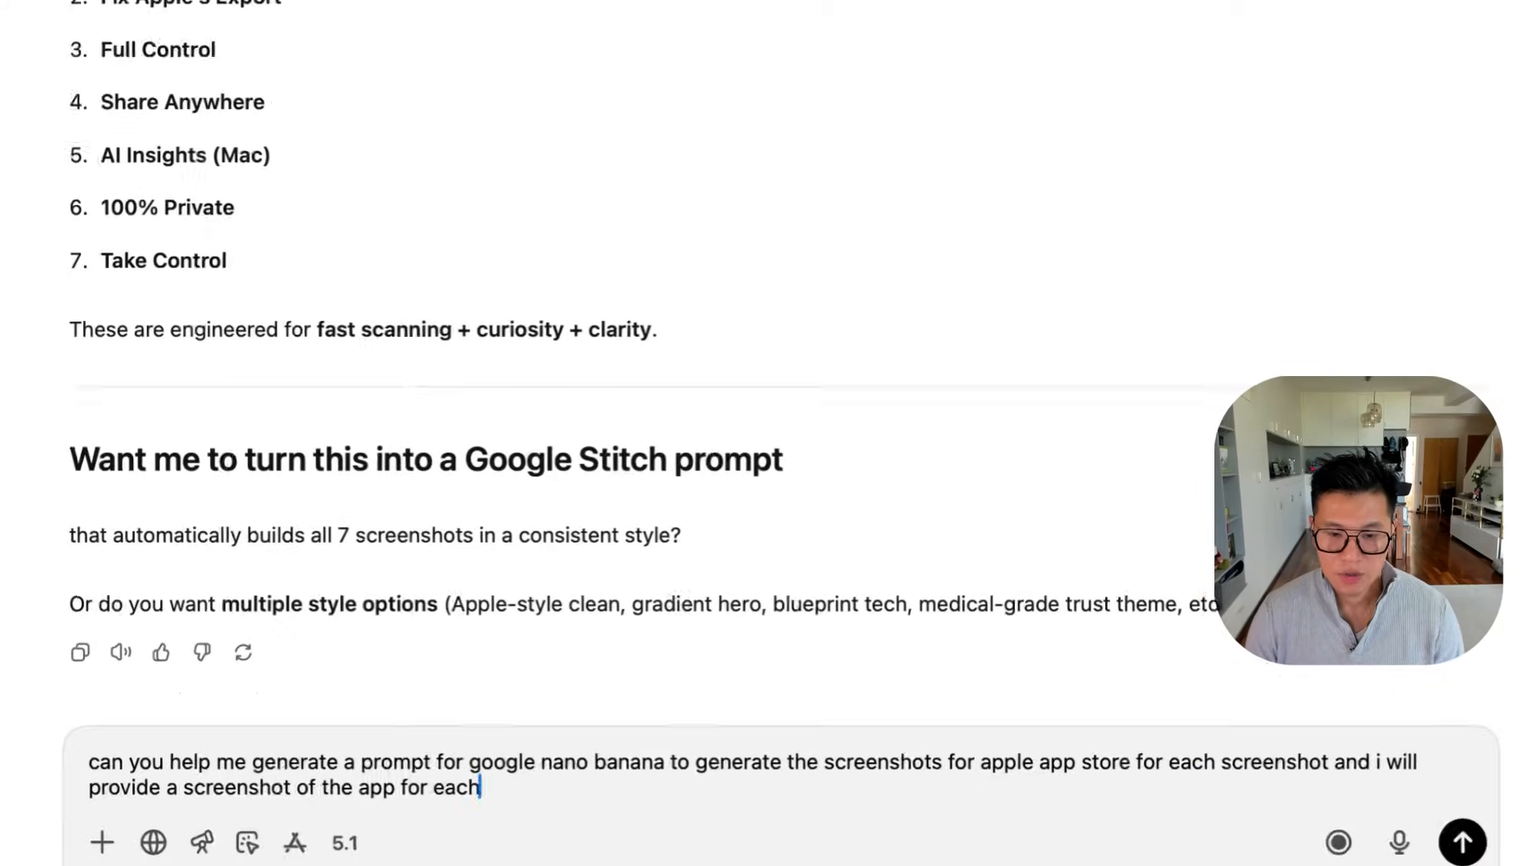
- Review the reusable Nano Banana prompt template and seven headline/sub-headline pairs
scroll(down, 3)
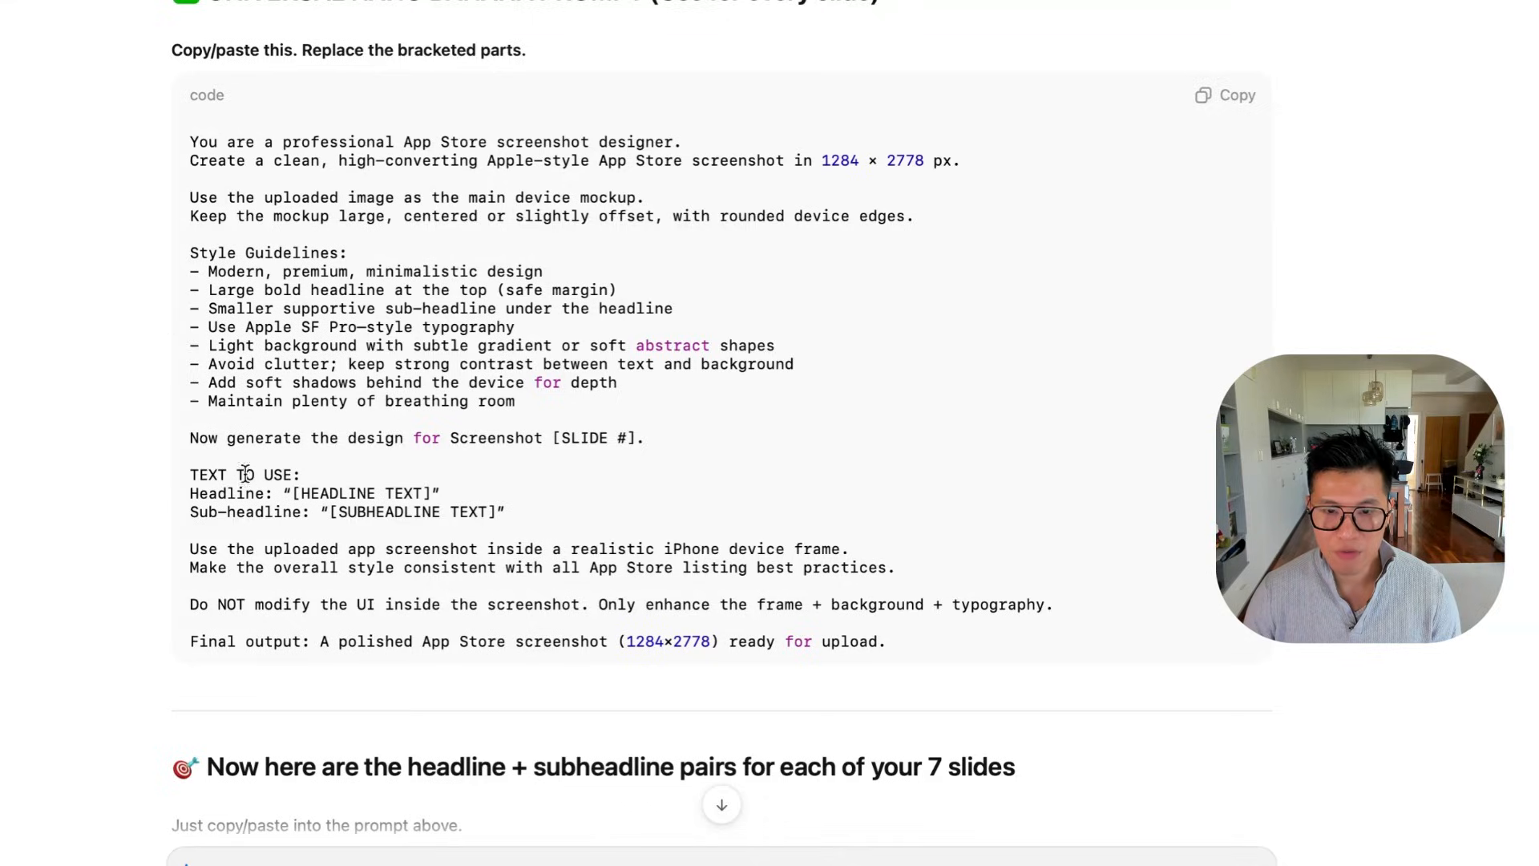
scroll(down, 3)
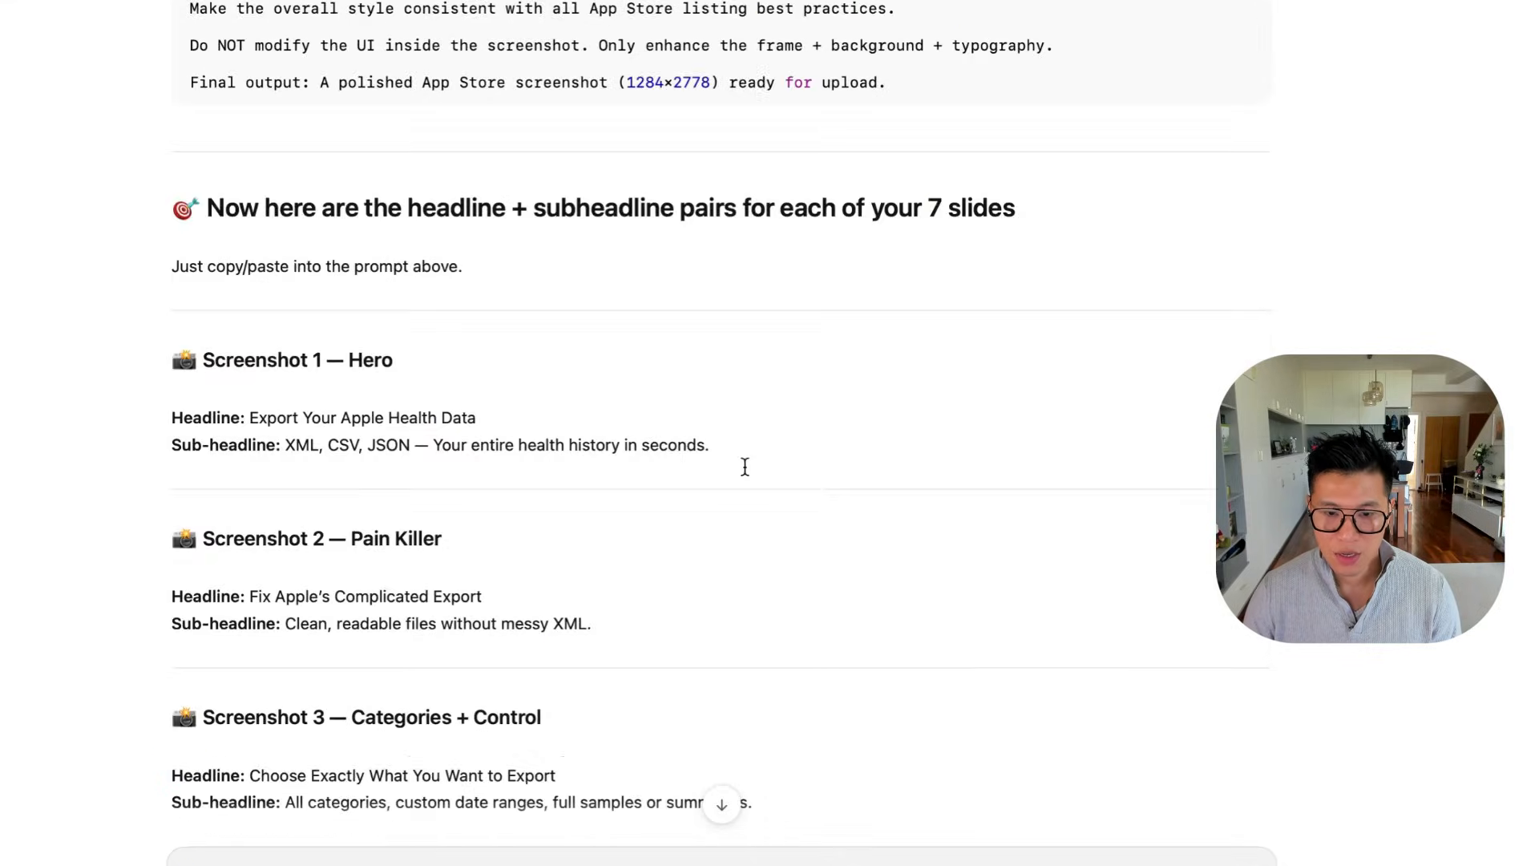
scroll(down, 3)
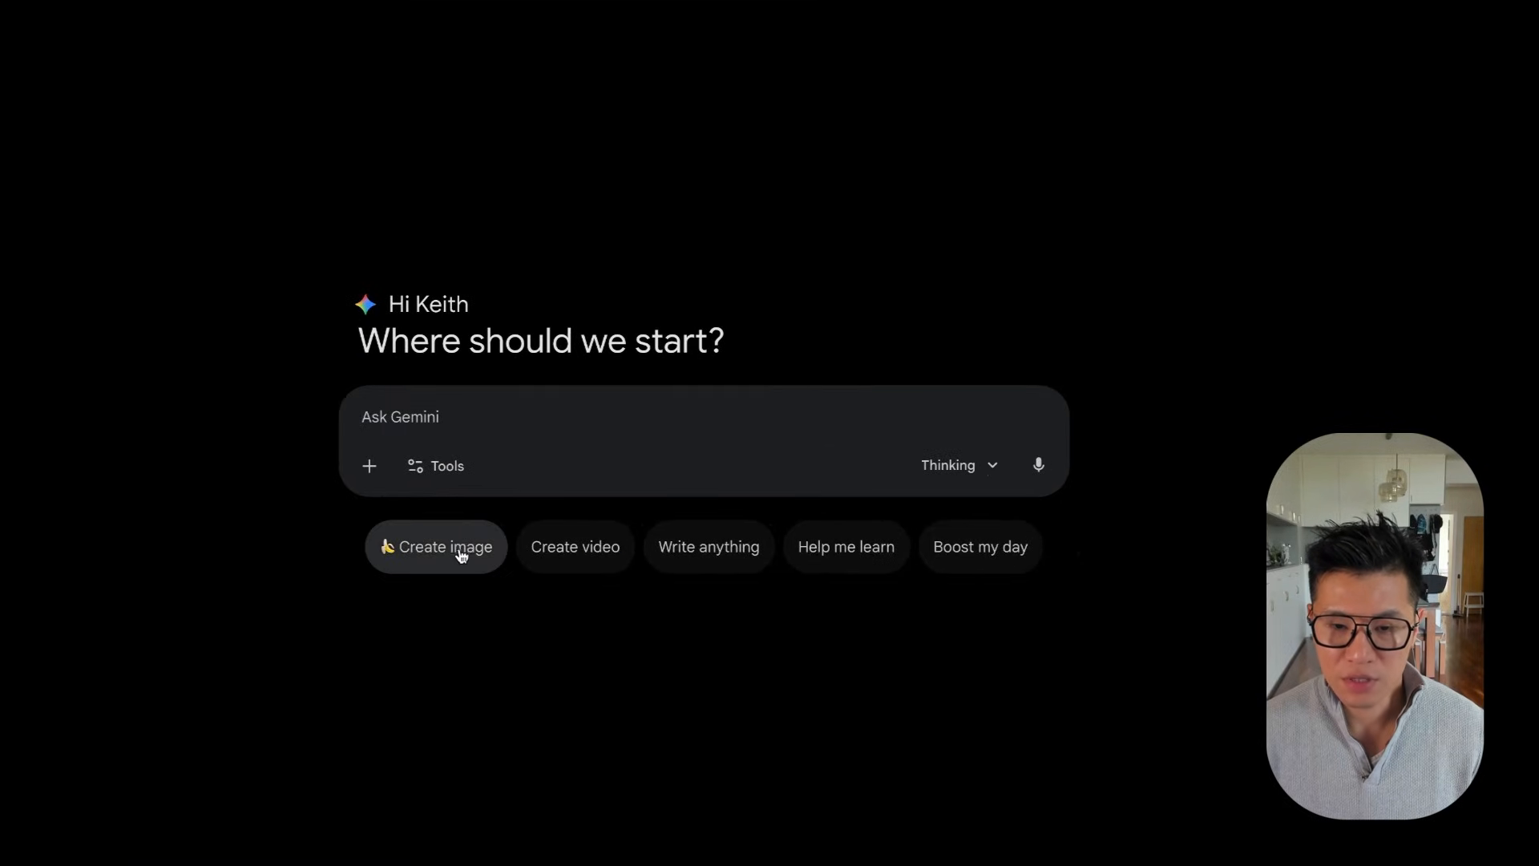
- Generate the 'Export Your Apple Health Data' slide, then submit 'Fix Apple's Complicated Export' with a screenshot
click(437, 546)
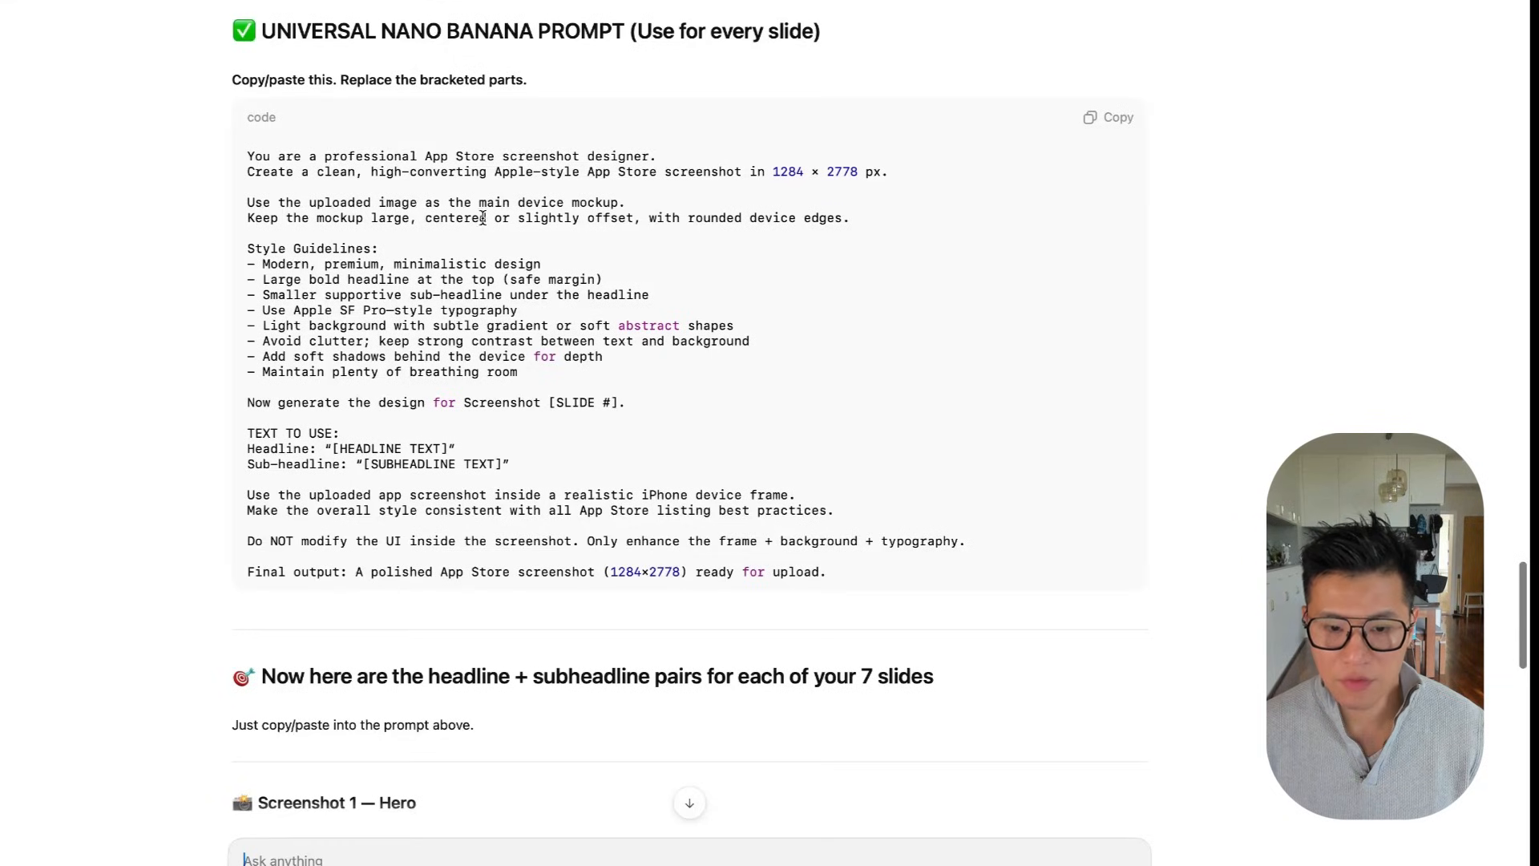
scroll(down, 3)
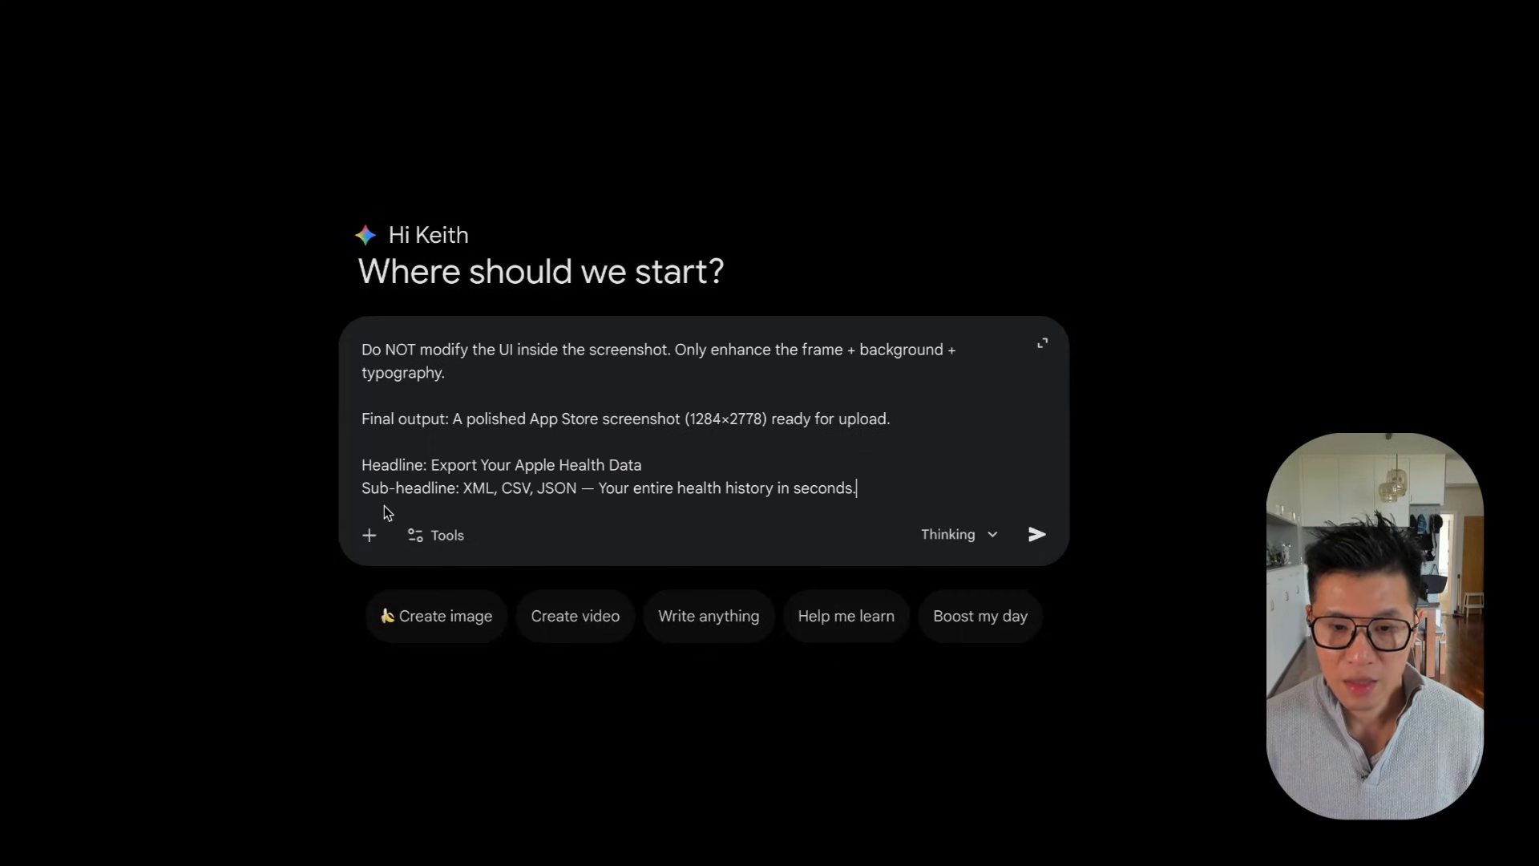
click(369, 535)
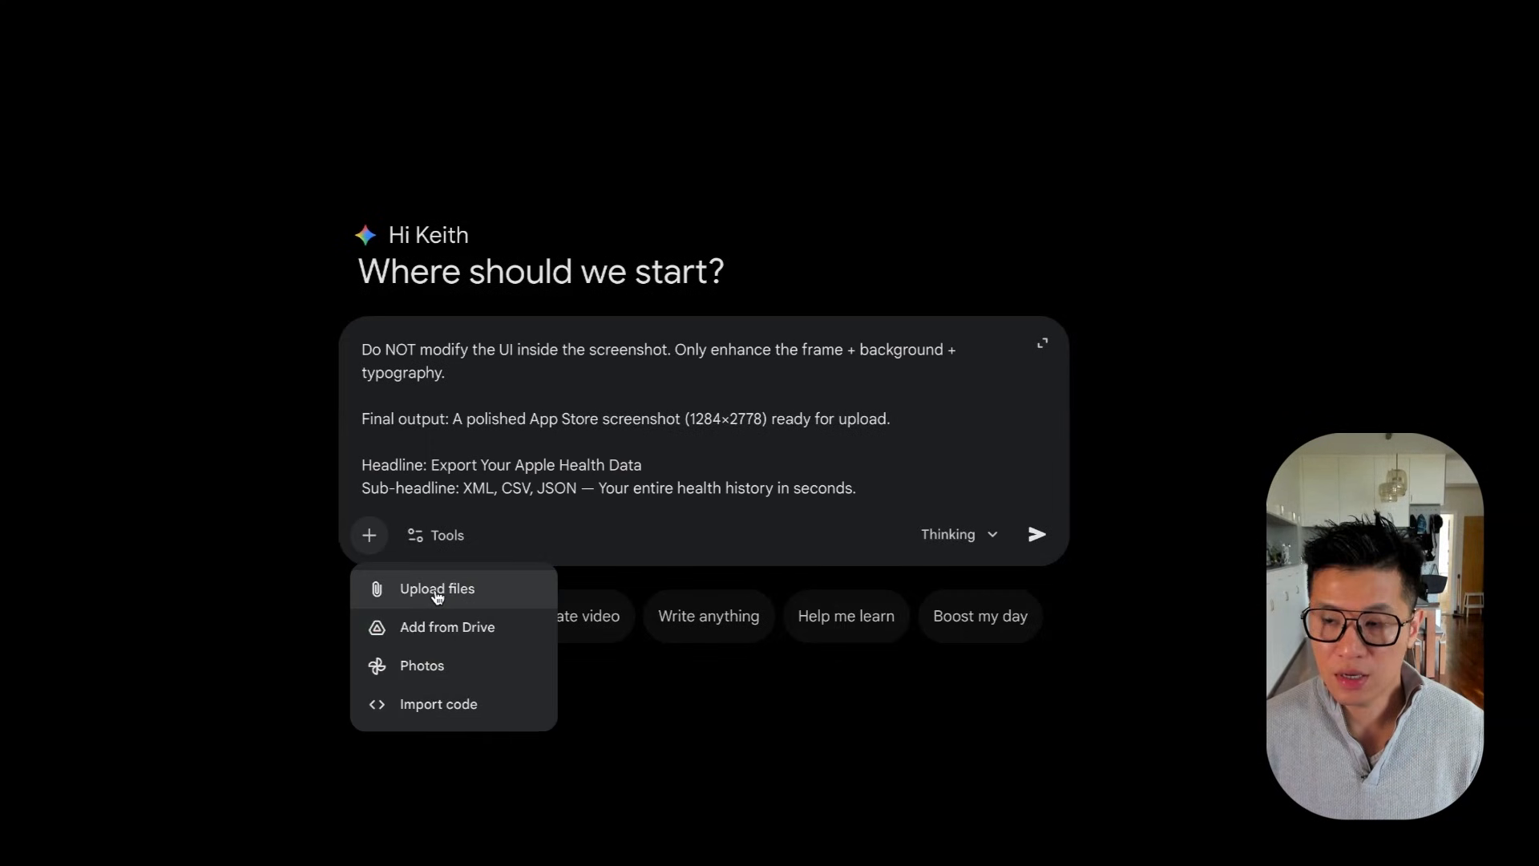
click(437, 587)
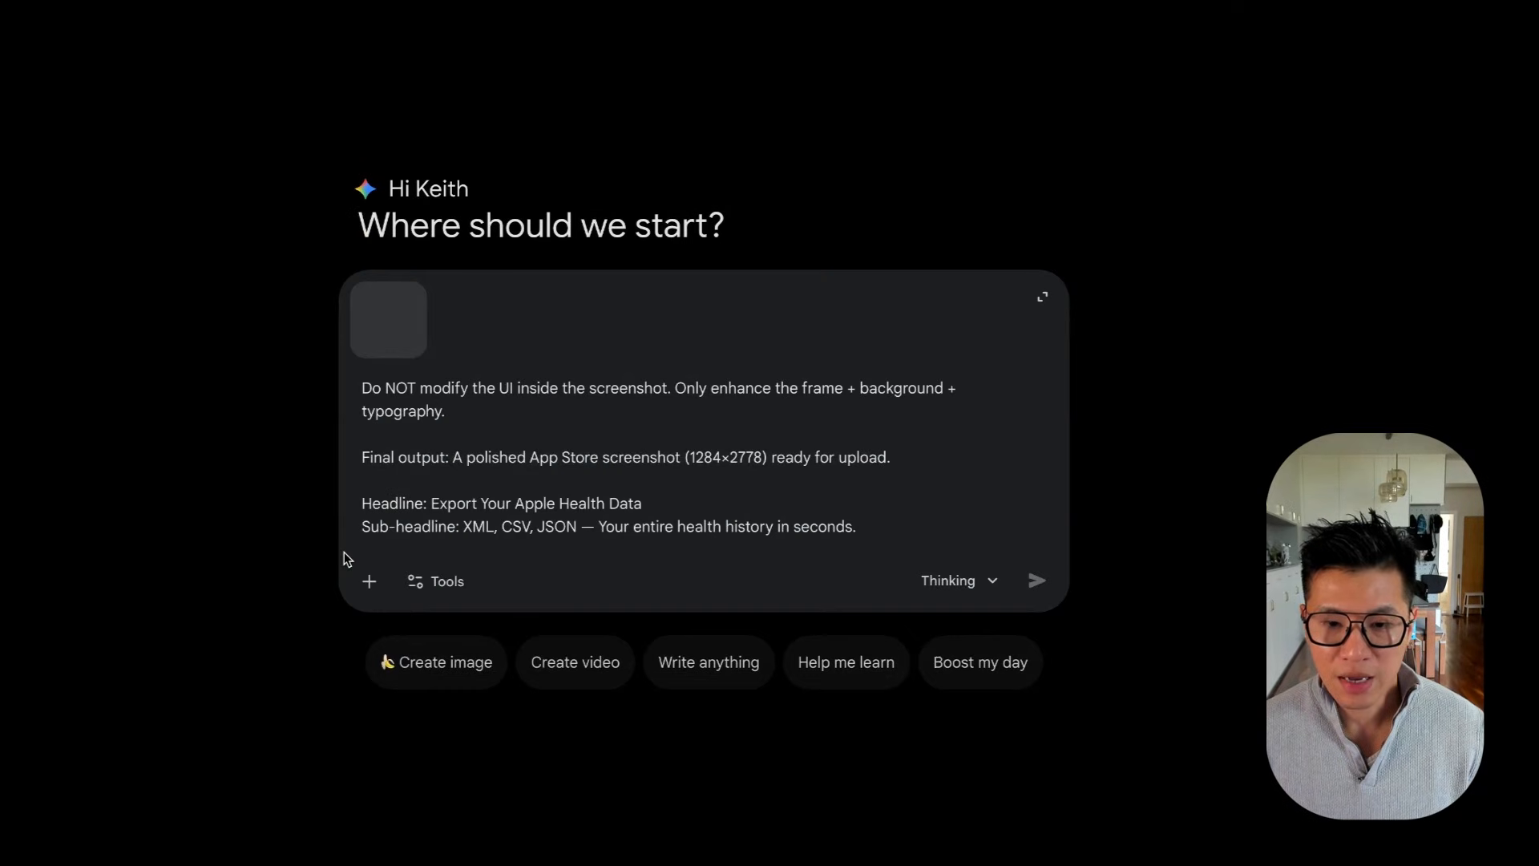
click(1036, 581)
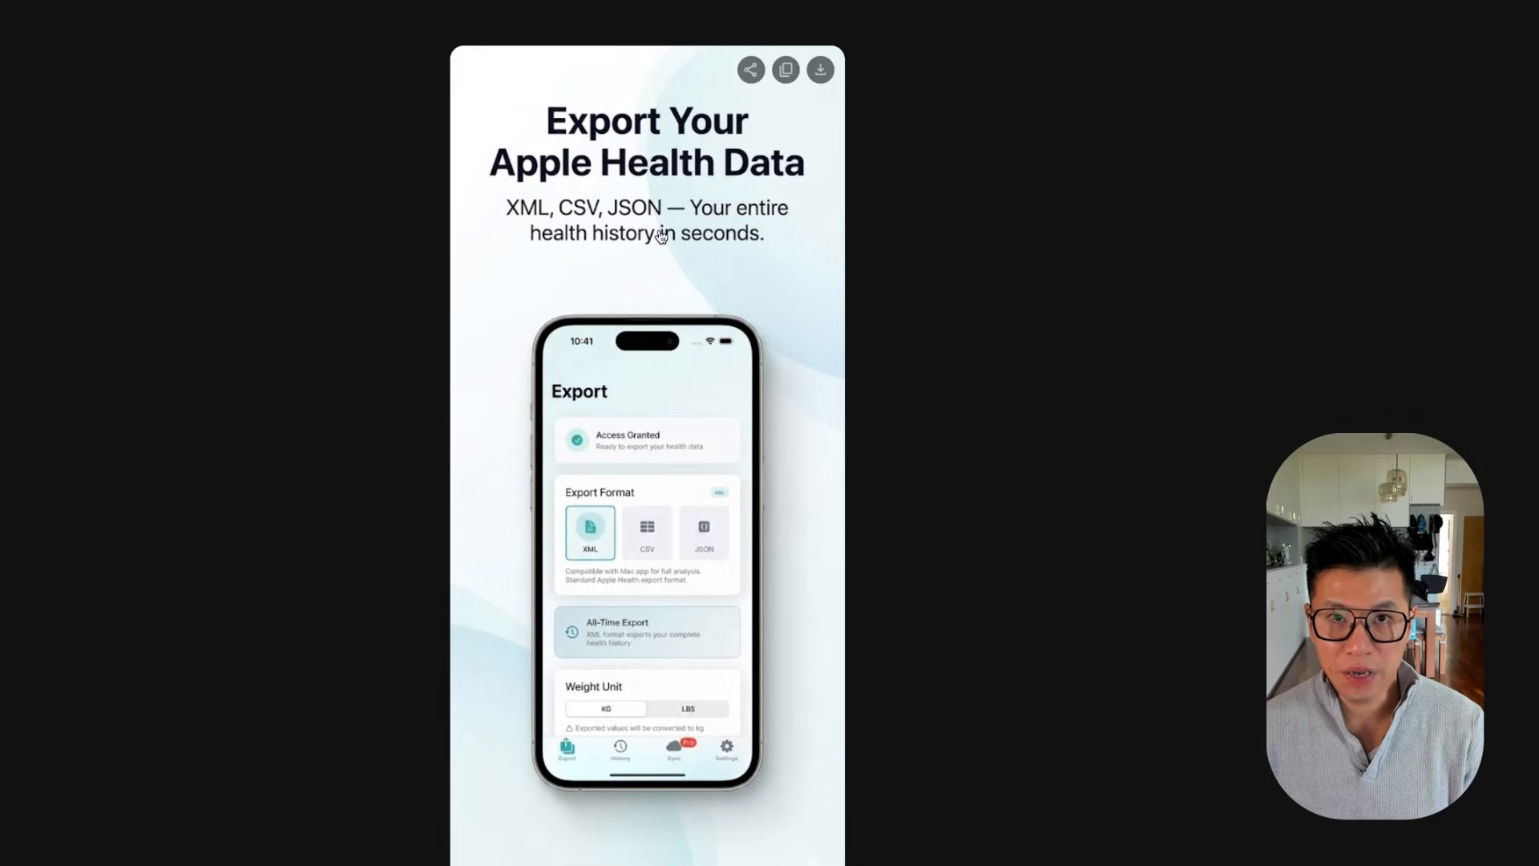
mouse_move(609, 234)
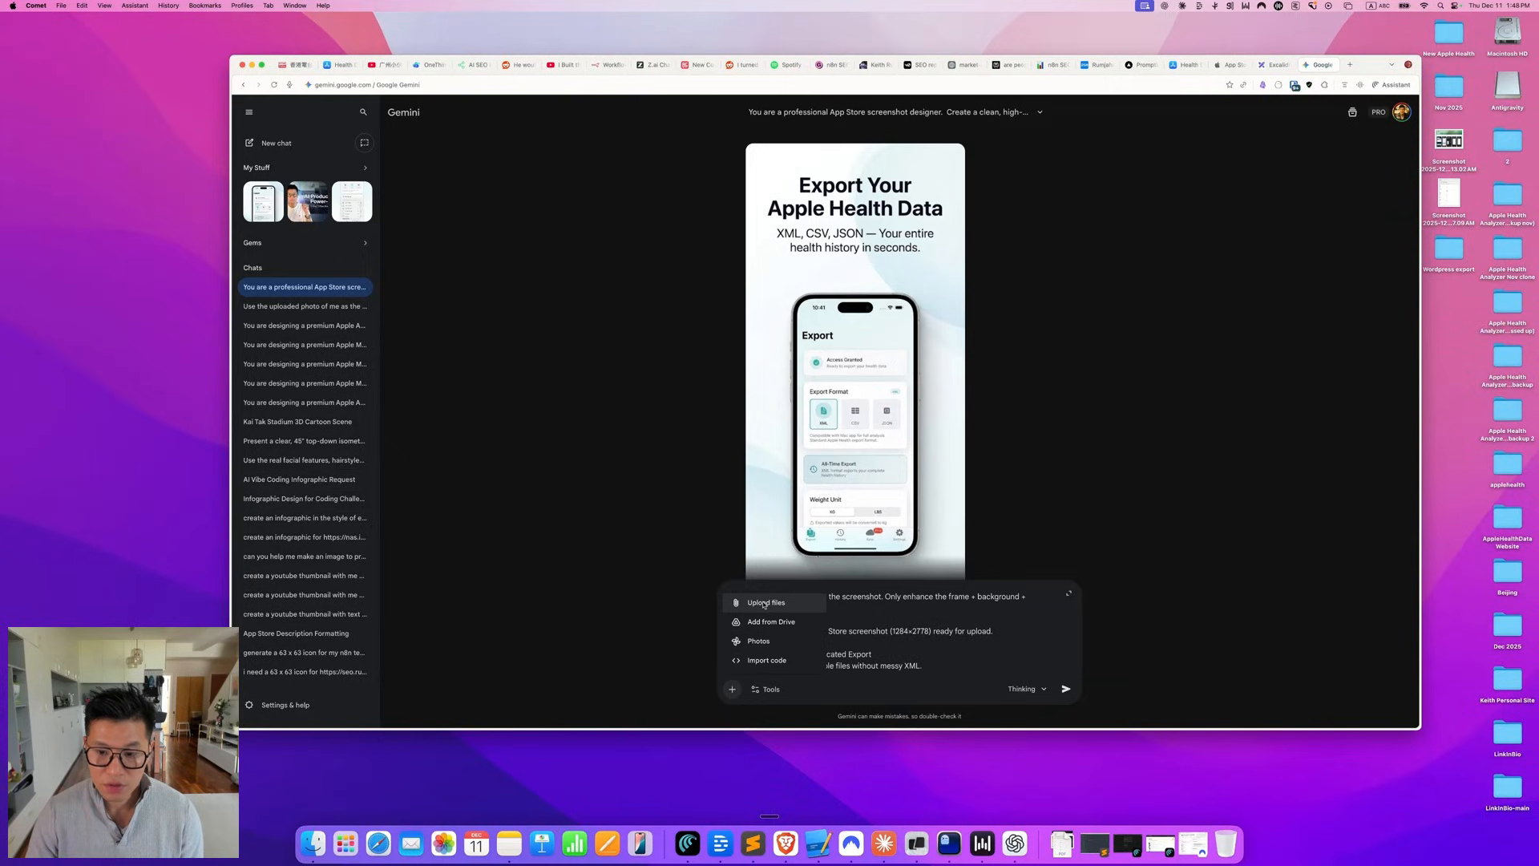
click(691, 407)
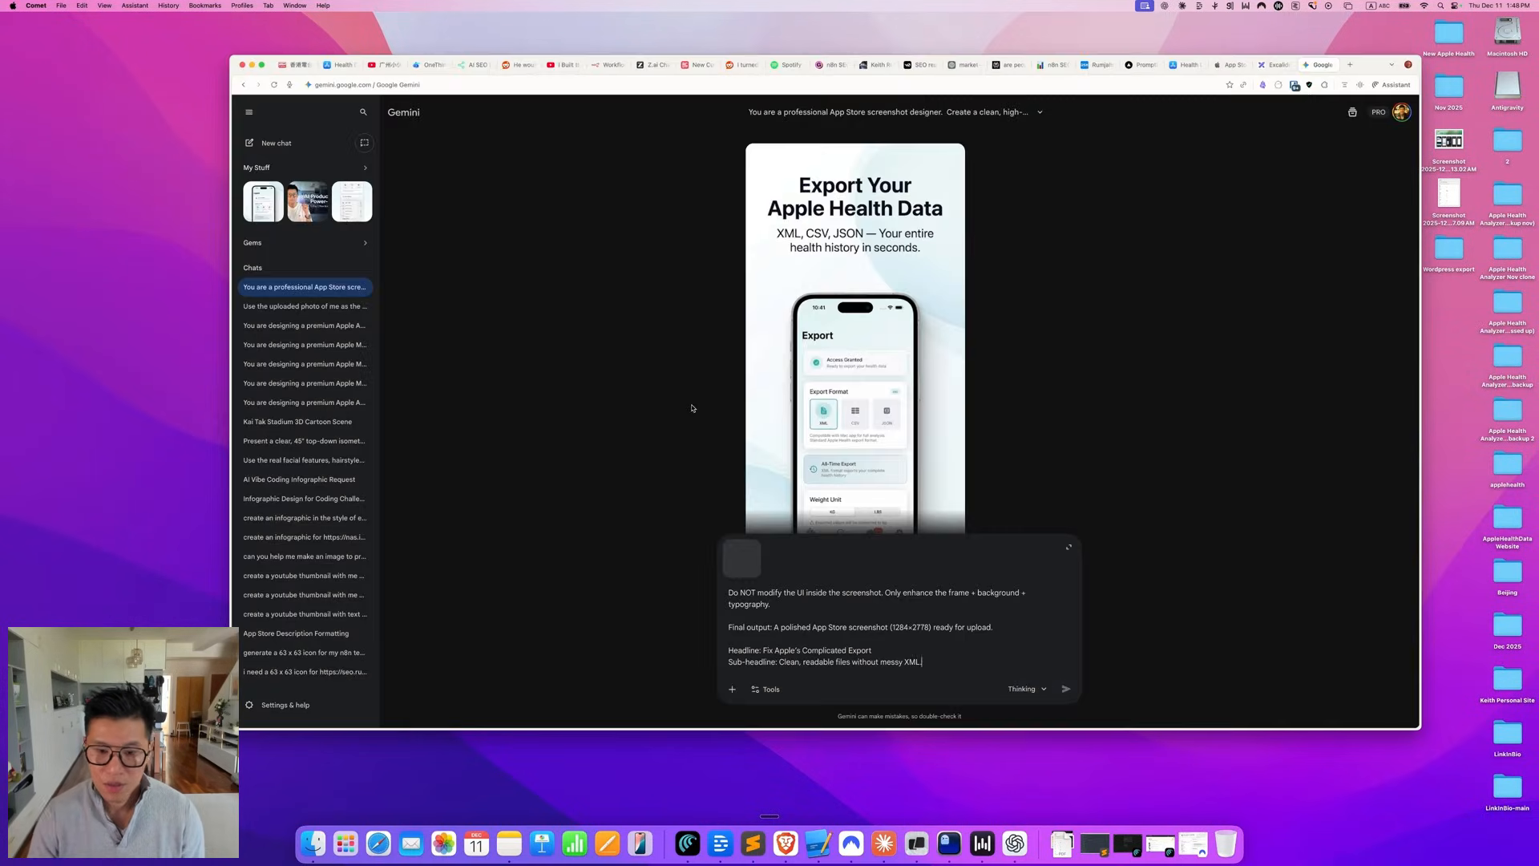
click(1066, 688)
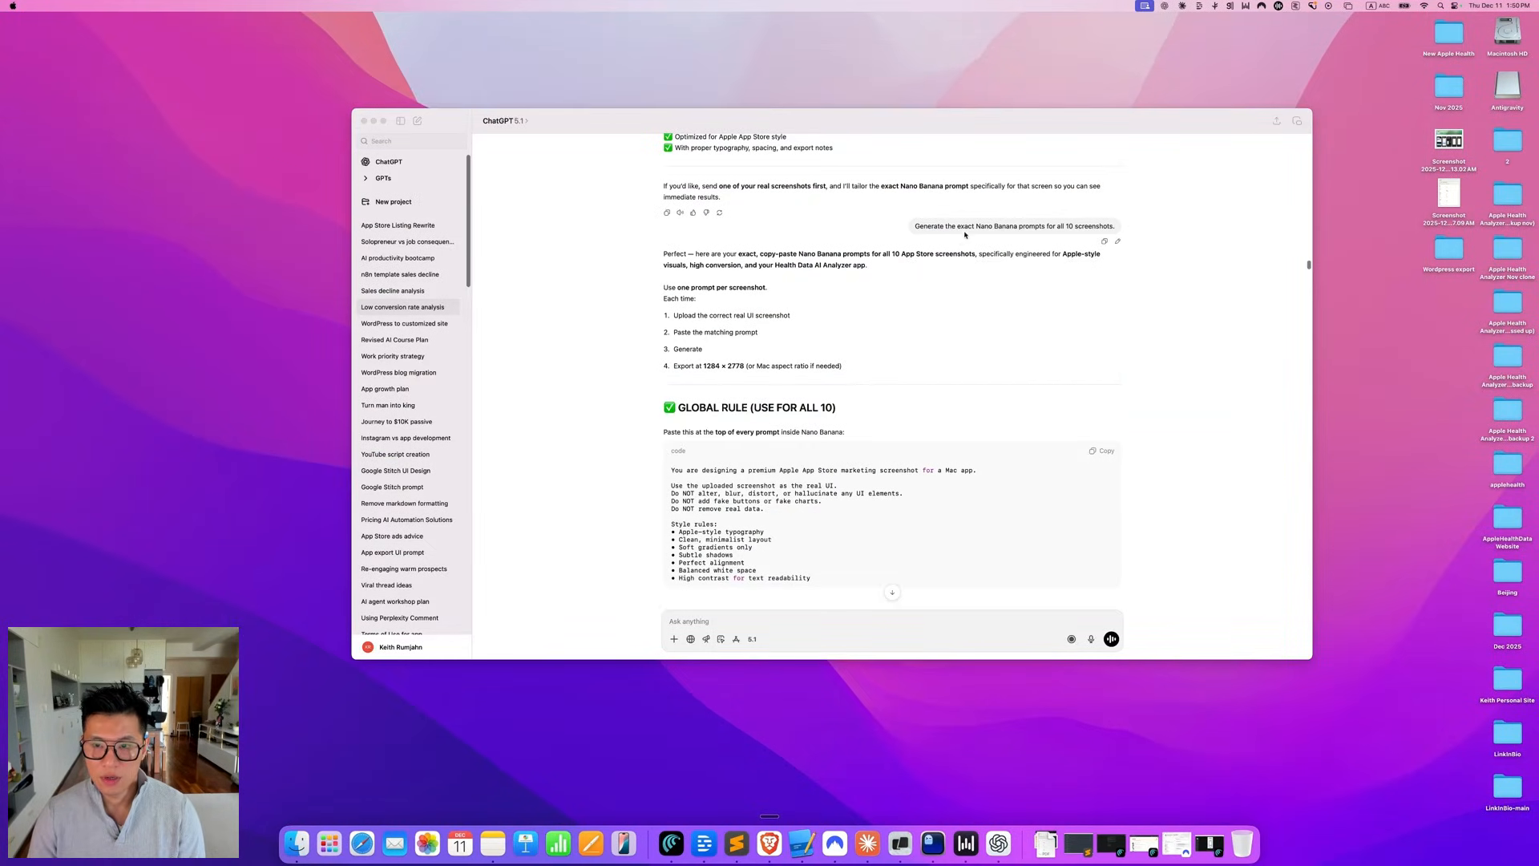
- Scroll down to the GLOBAL RULE and SCREENSHOT 1 — HERO prompt blocks
scroll(down, 3)
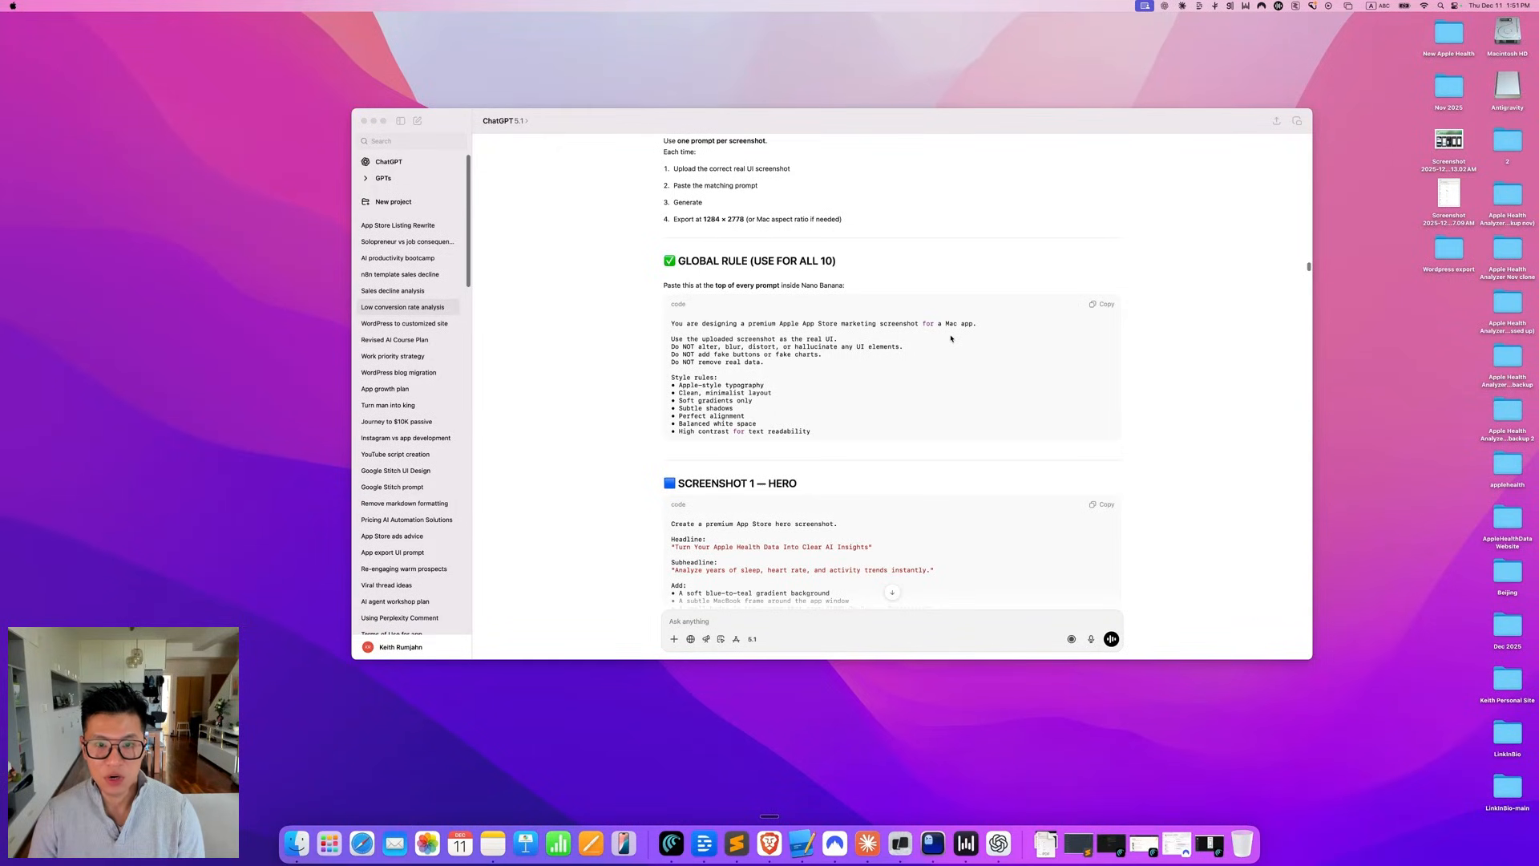
scroll(down, 3)
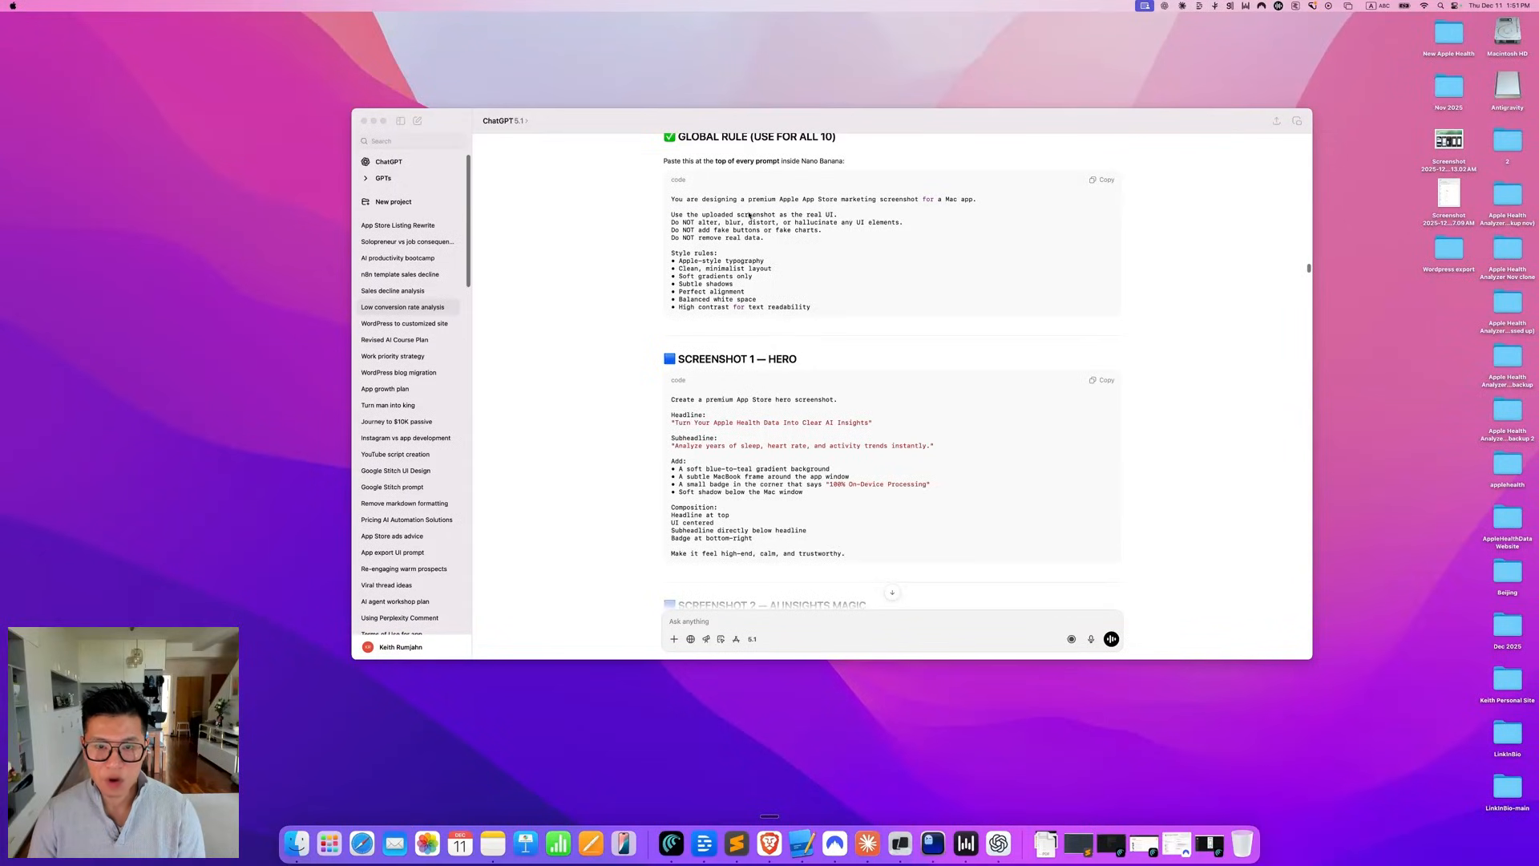
scroll(down, 3)
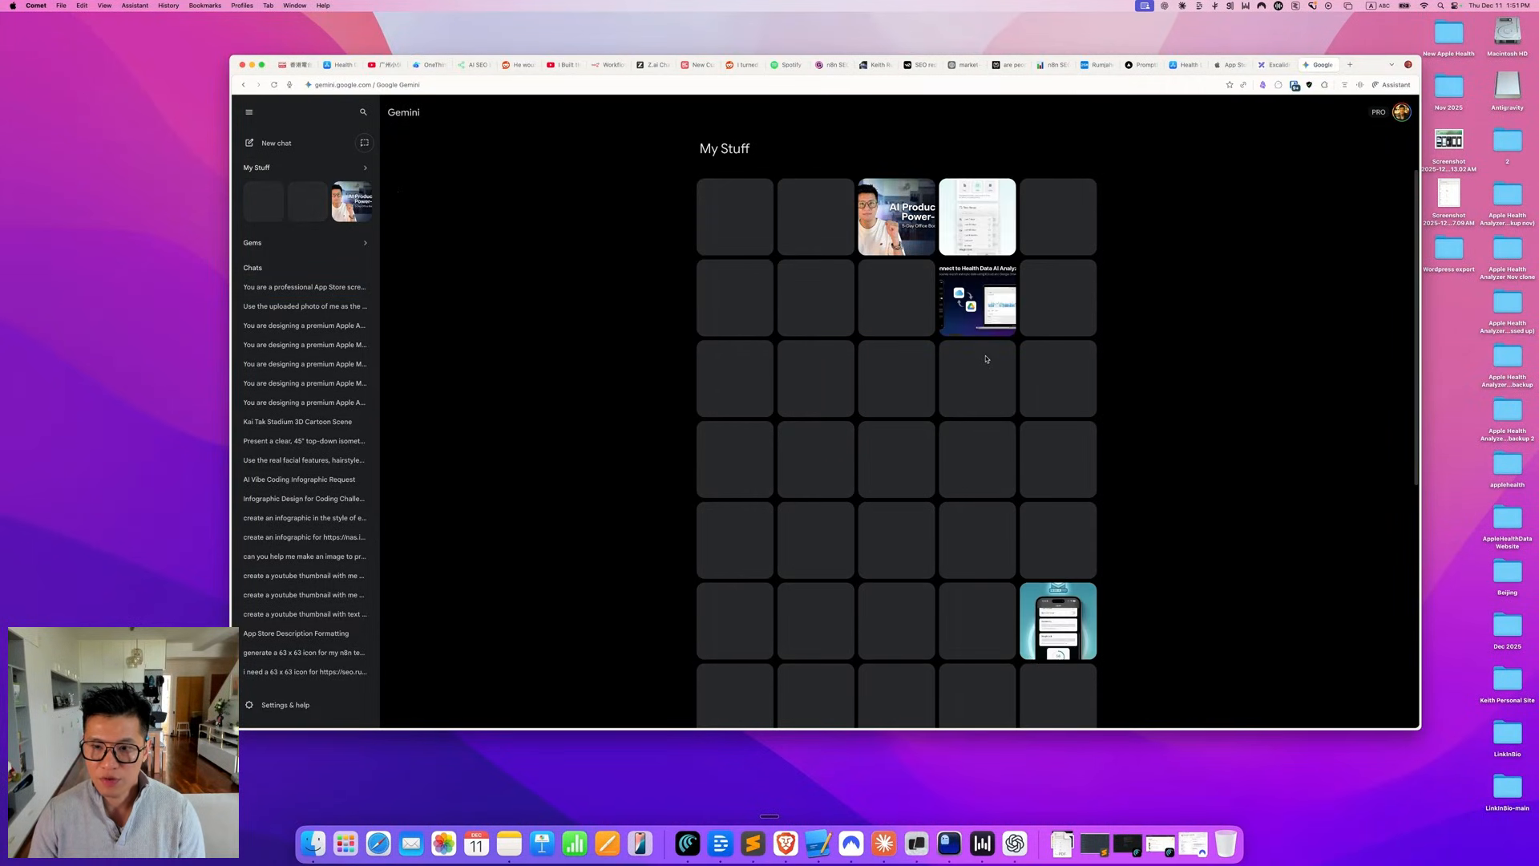
- Open a generated image from My Stuff and switch to the Choose Any Time Range chat
click(305, 363)
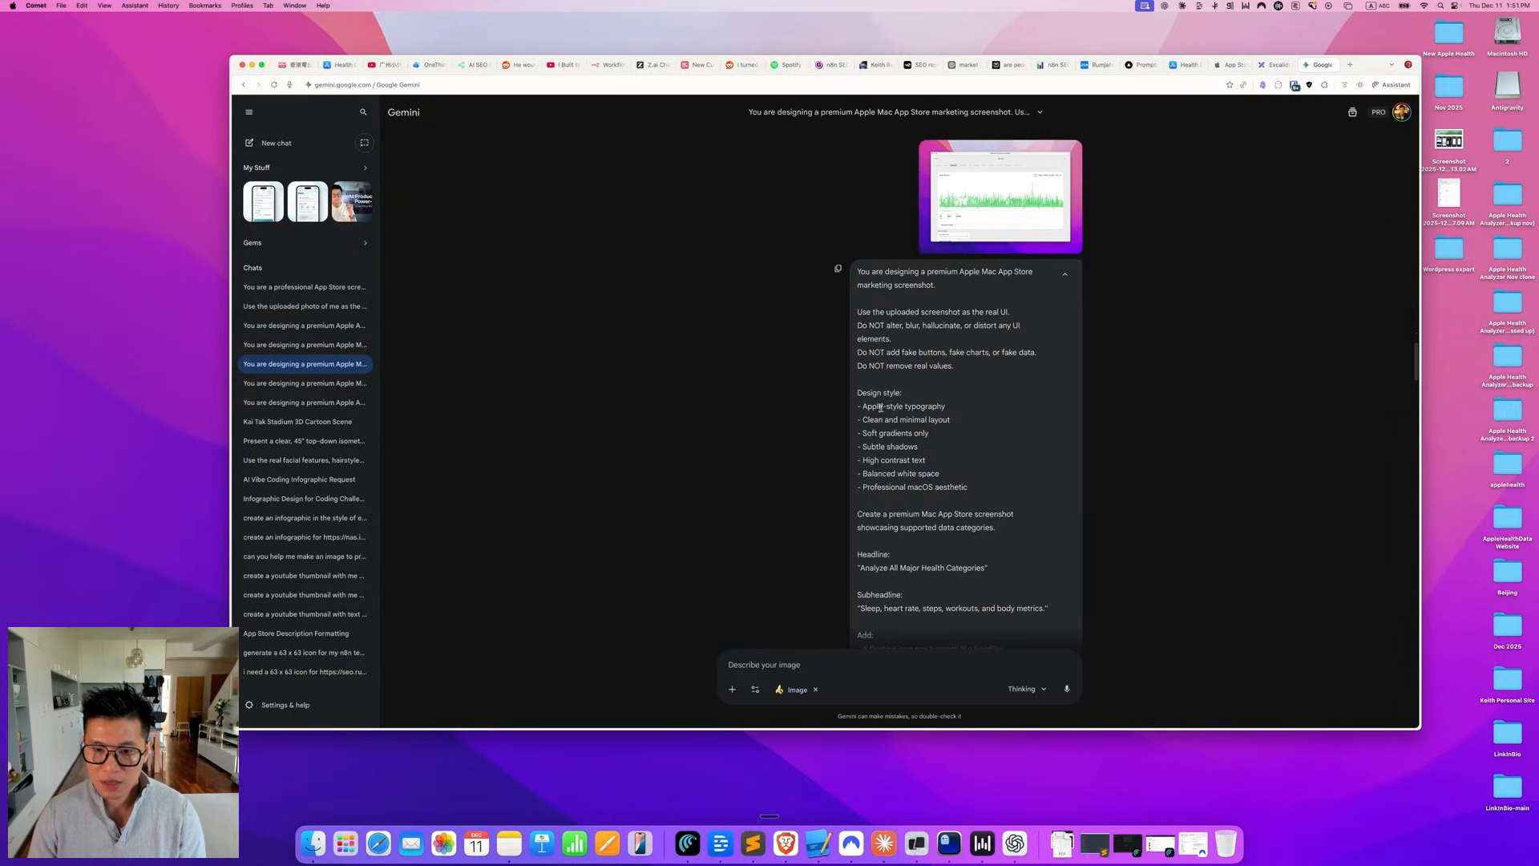
scroll(down, 3)
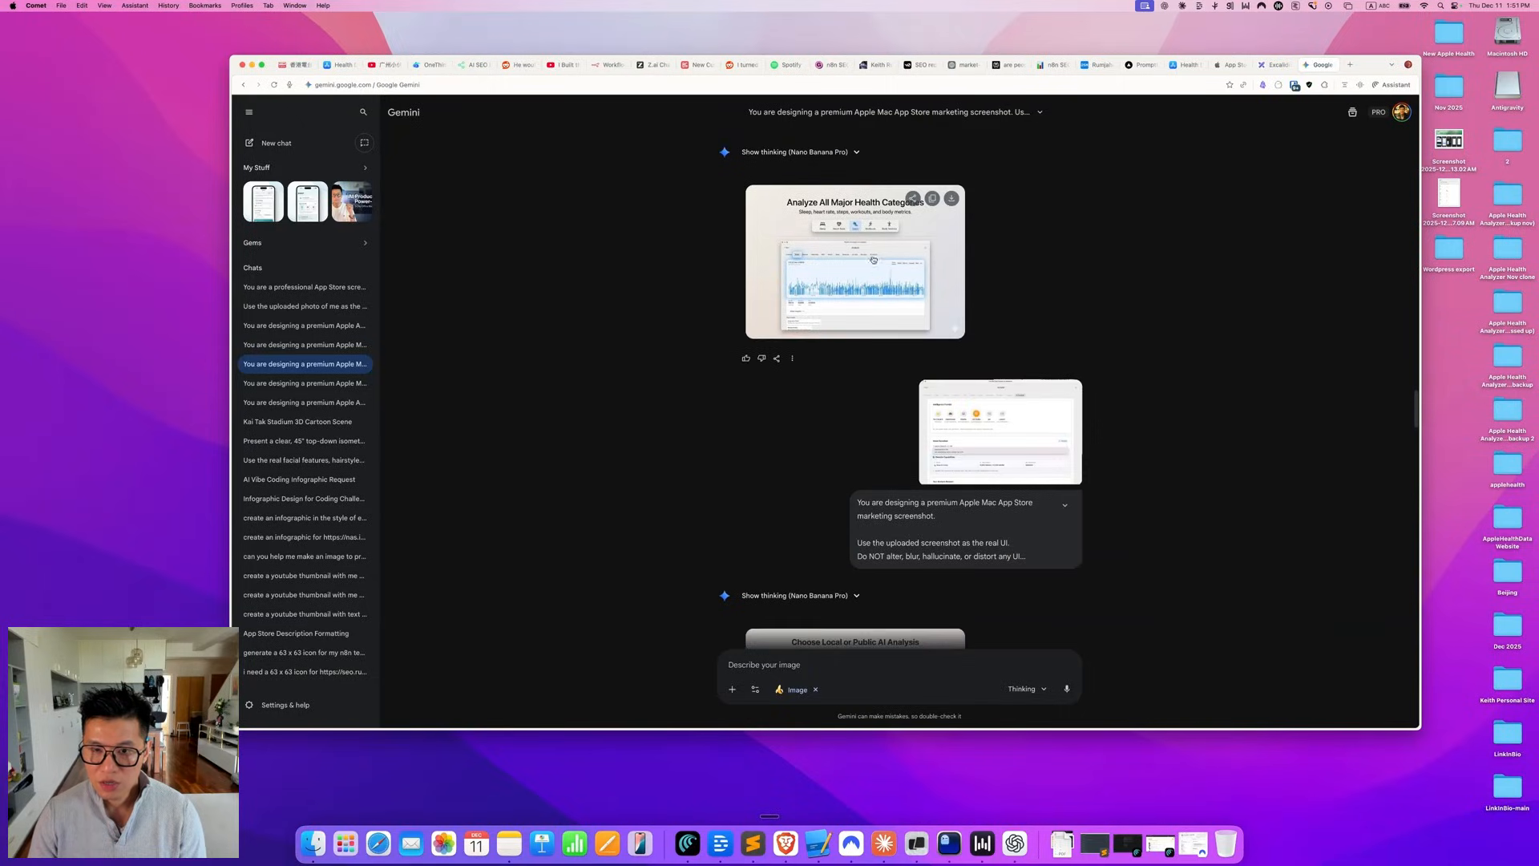
click(853, 262)
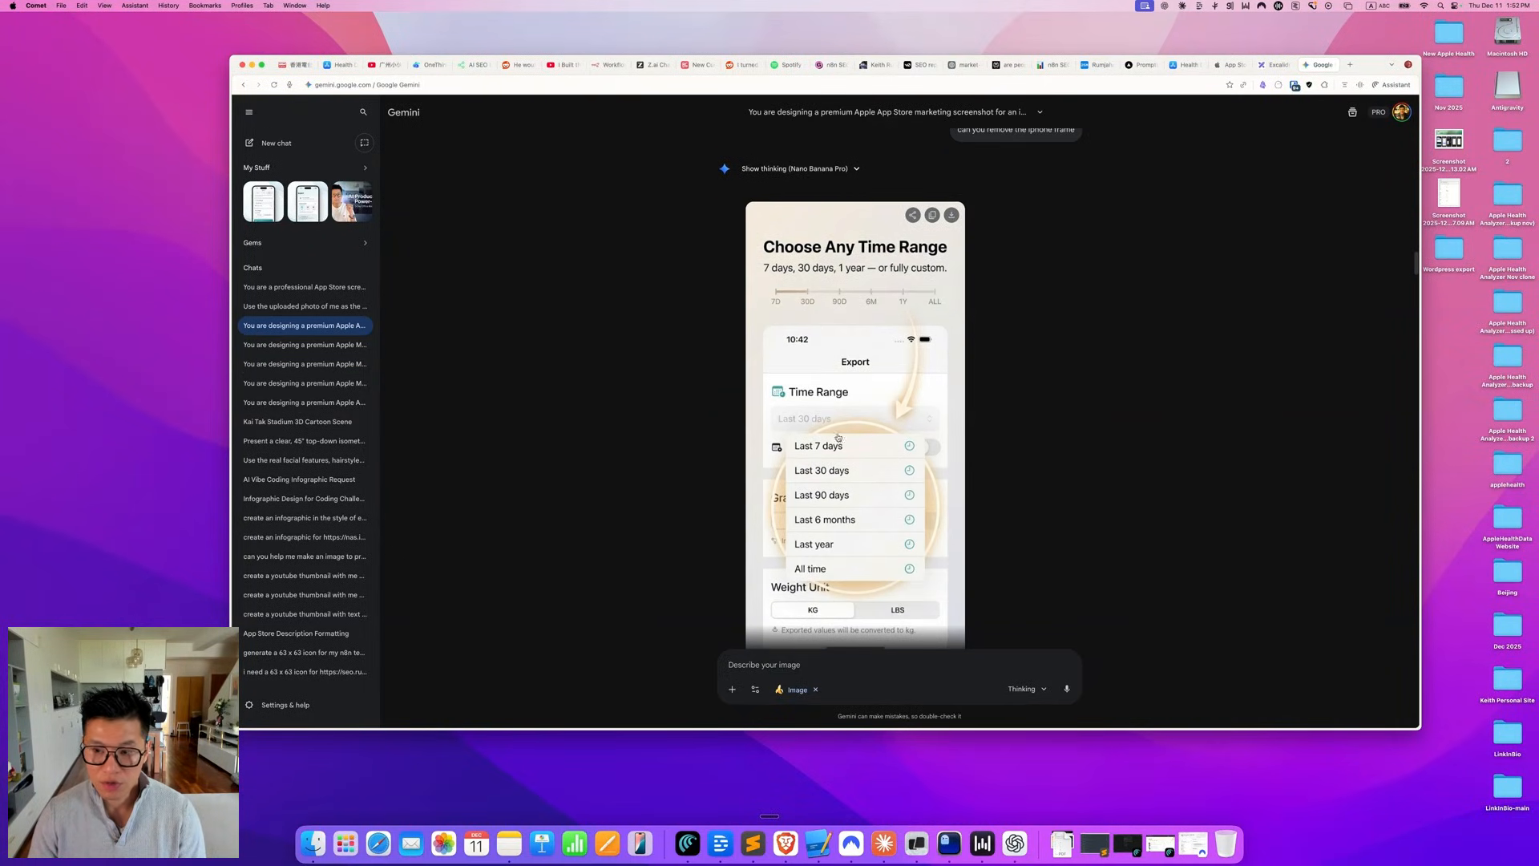
mouse_move(918, 485)
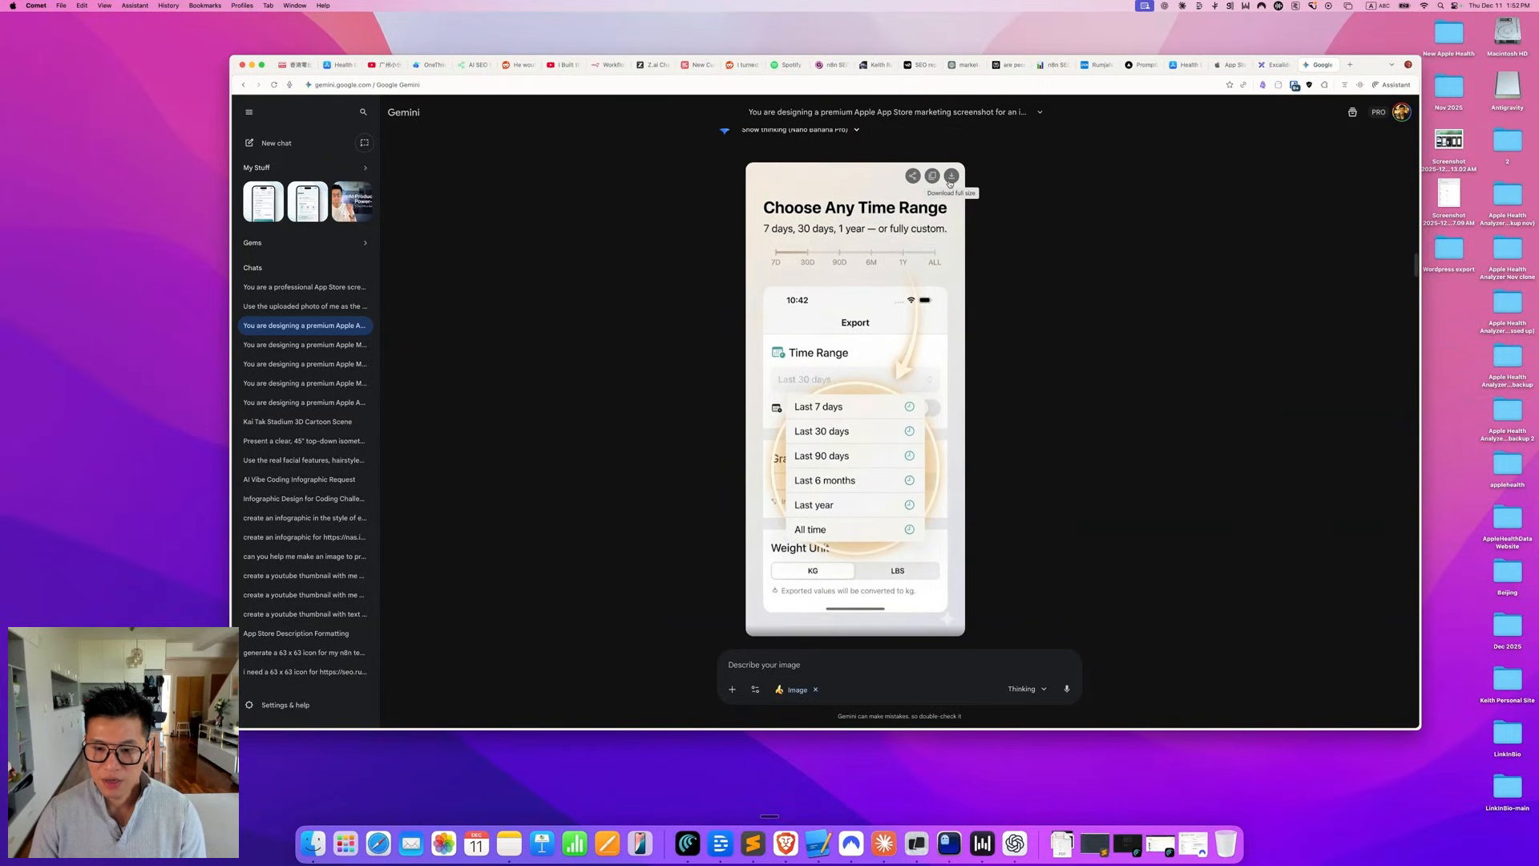
mouse_move(970, 630)
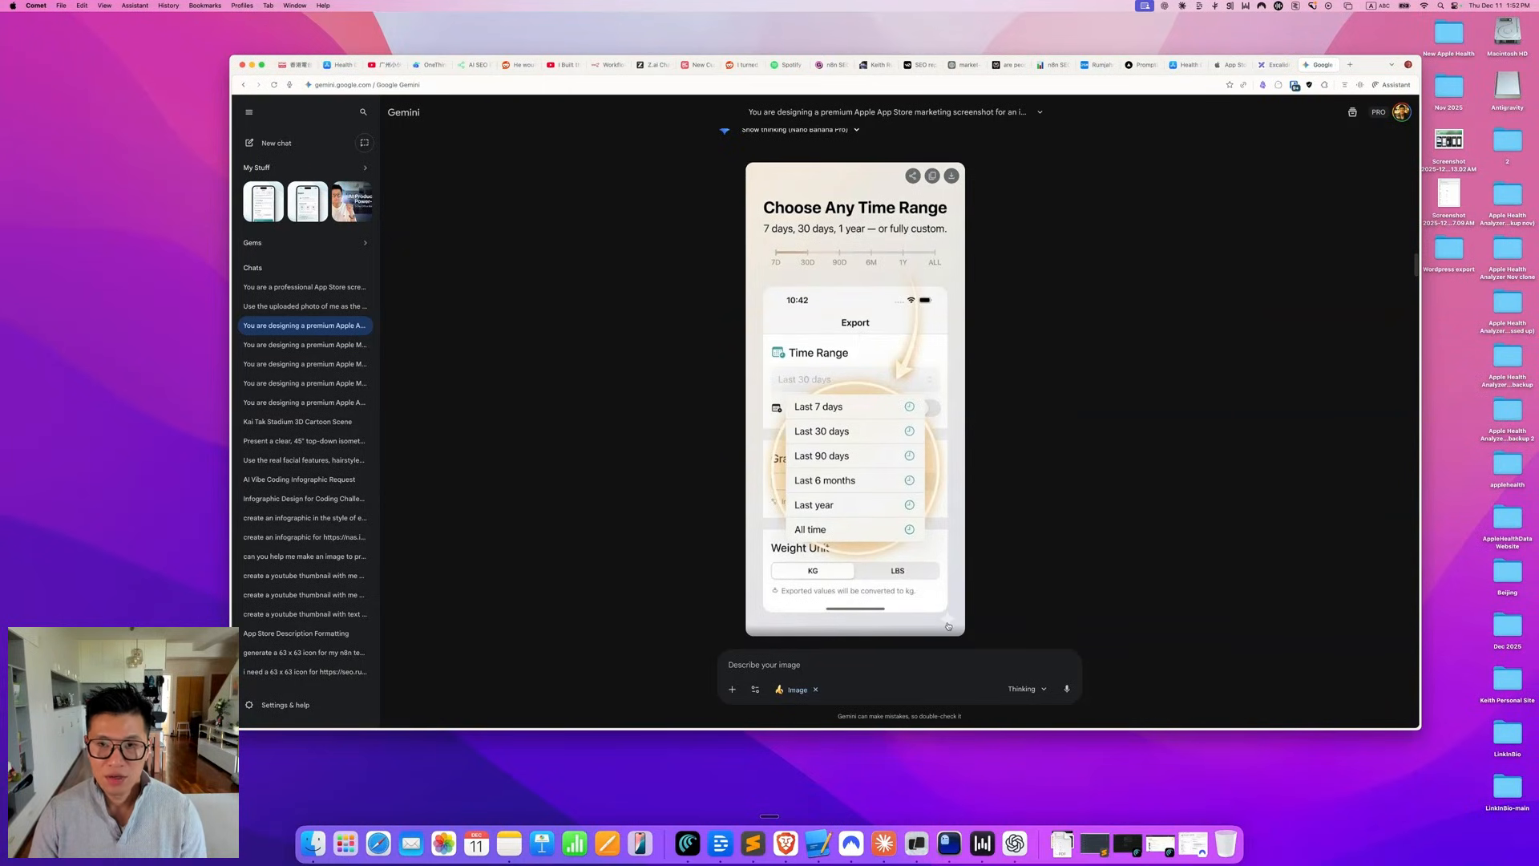
mouse_move(952, 176)
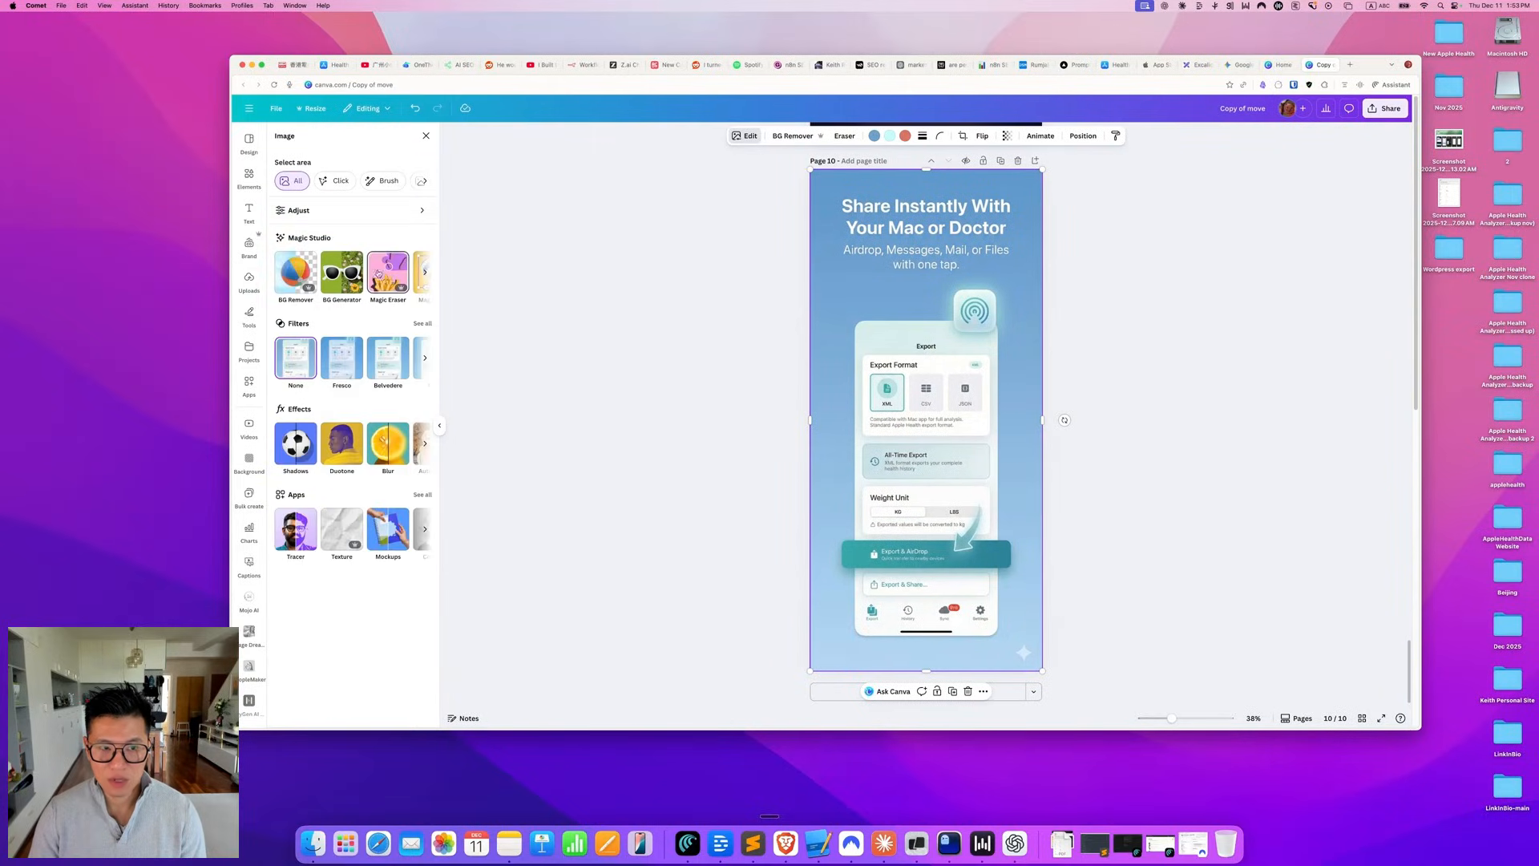
- Brush the bottom-right sparkle with Magic Eraser and apply Erase
click(386, 275)
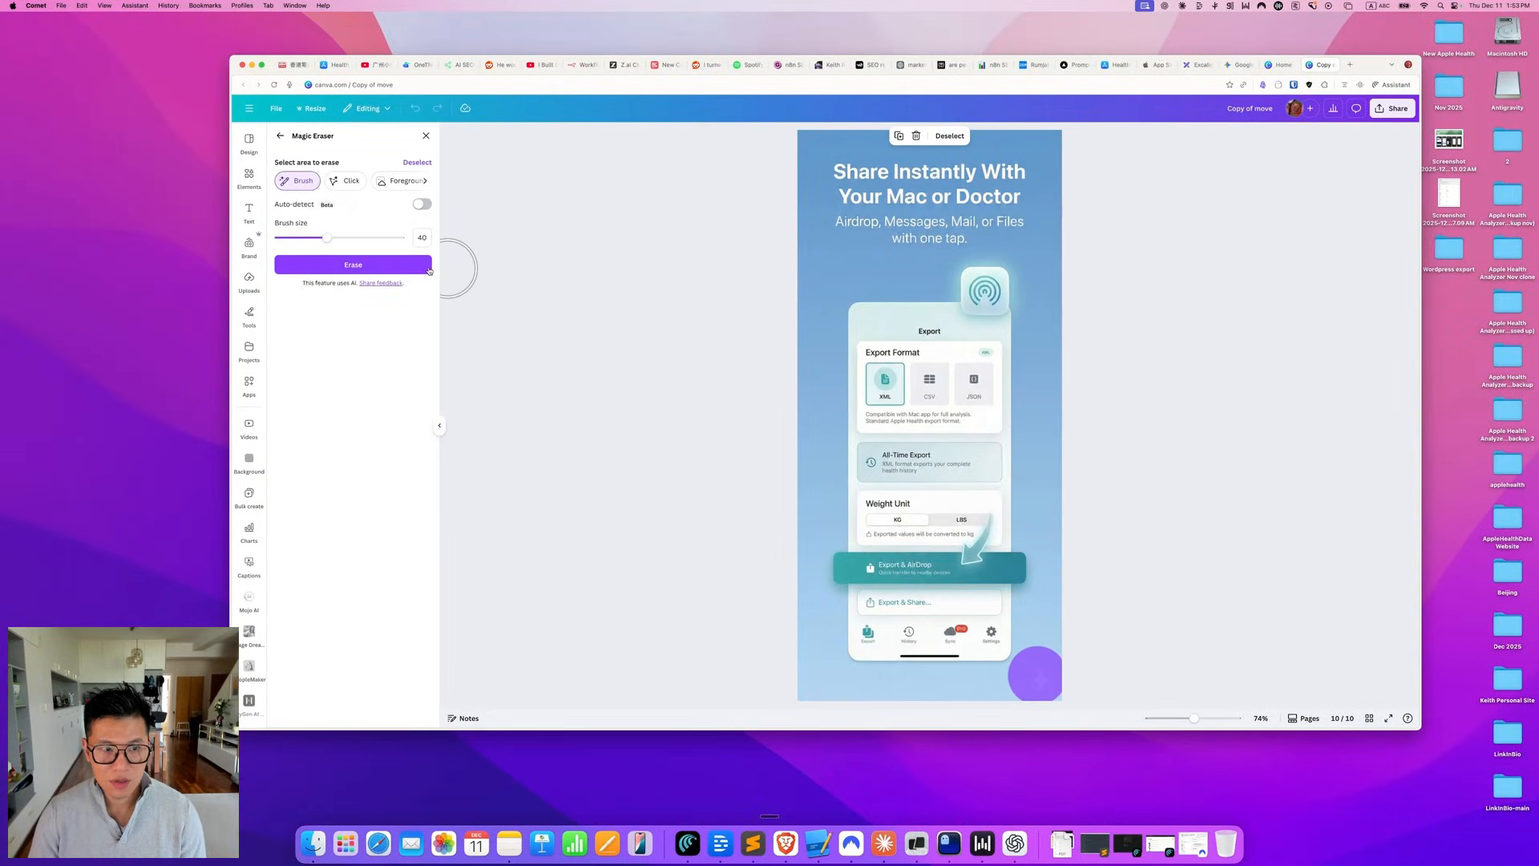
click(353, 264)
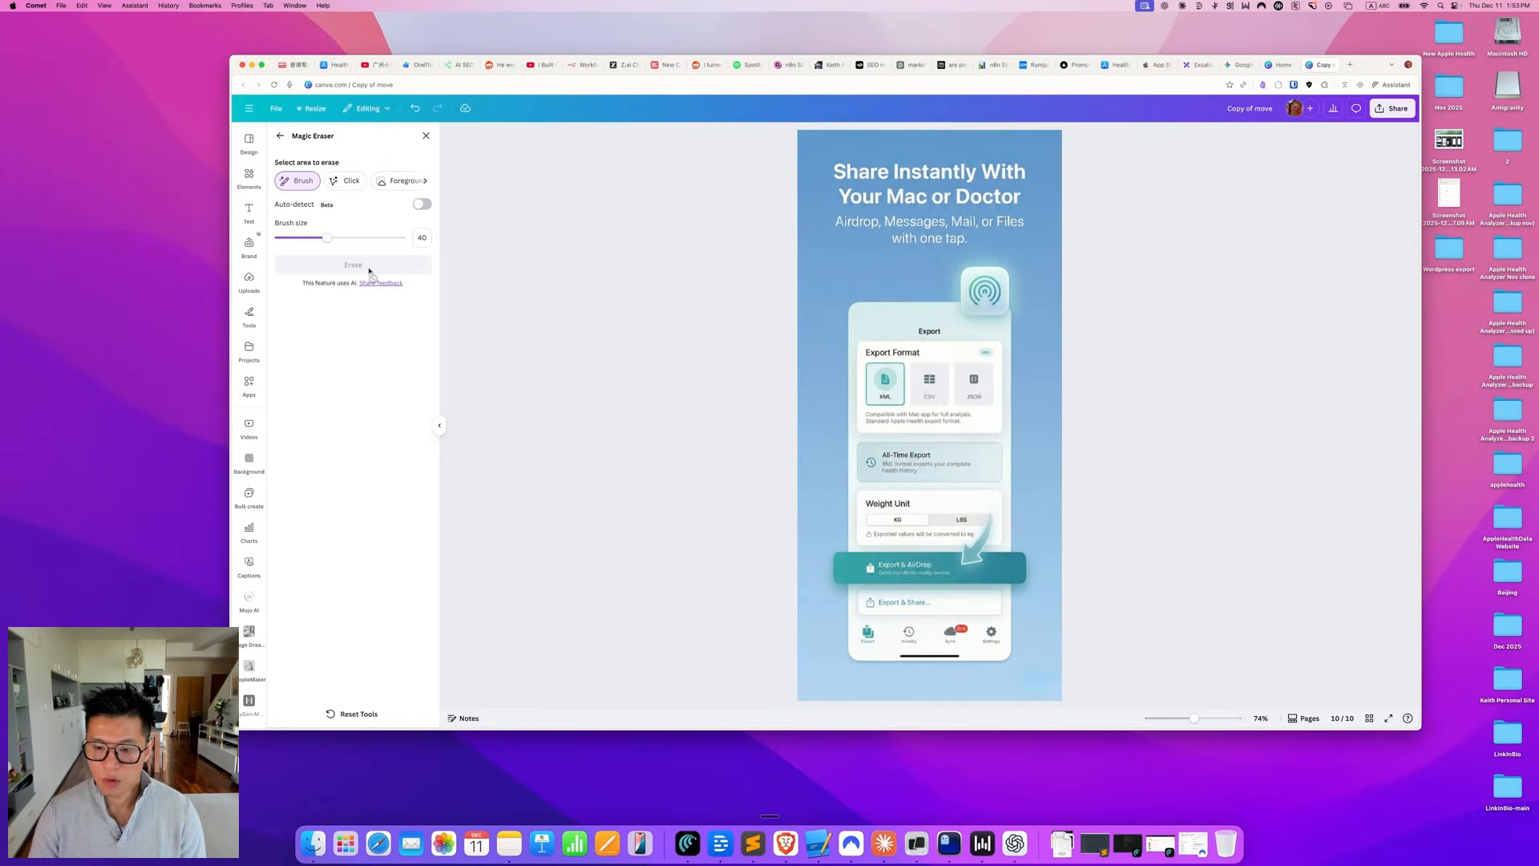